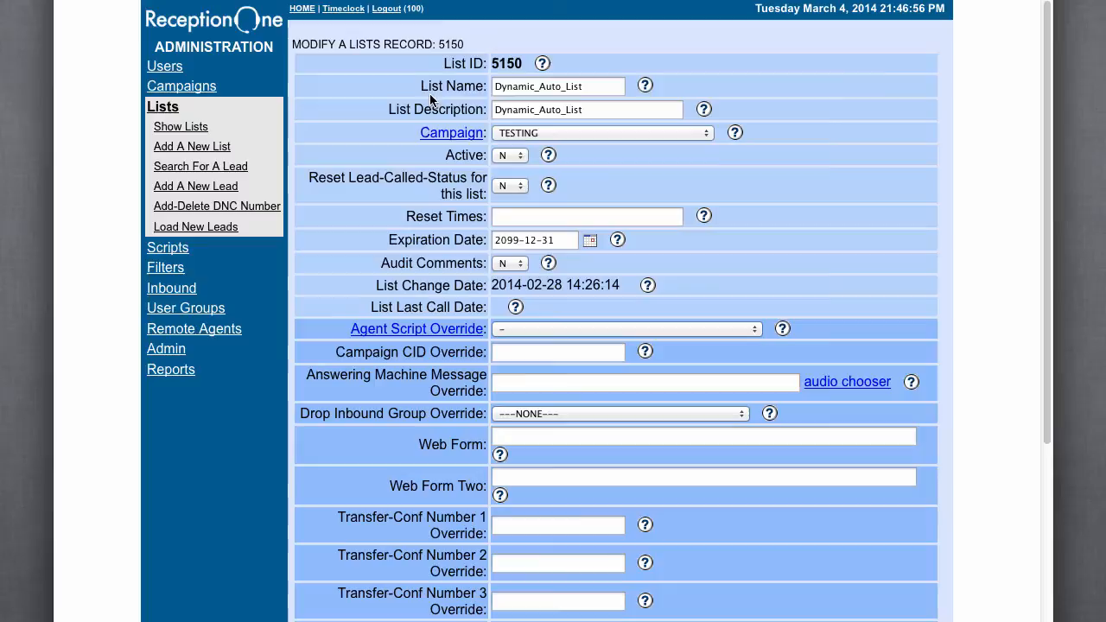
- Upload 01_28_14.csv in the File Loader and process it: 5 rows, none failed
scroll(down, 3)
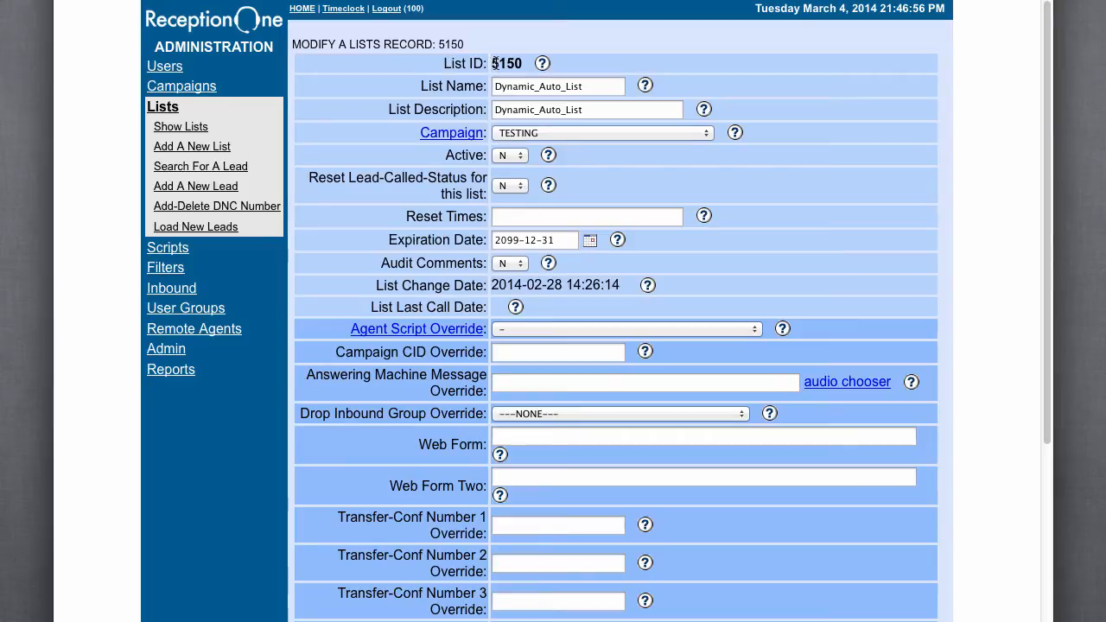
scroll(down, 3)
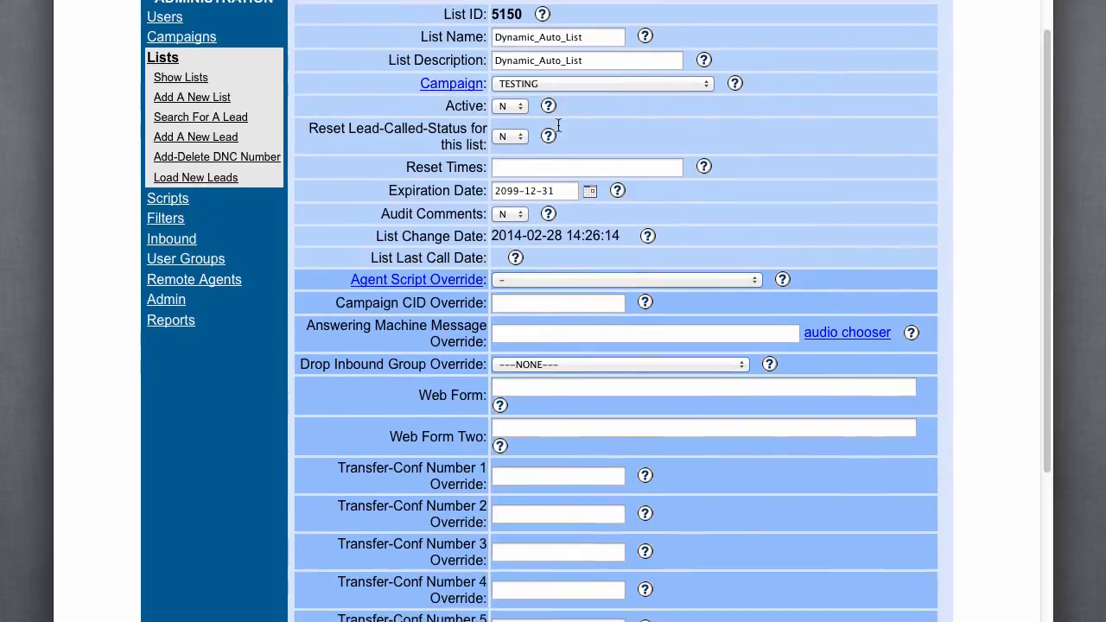
scroll(down, 3)
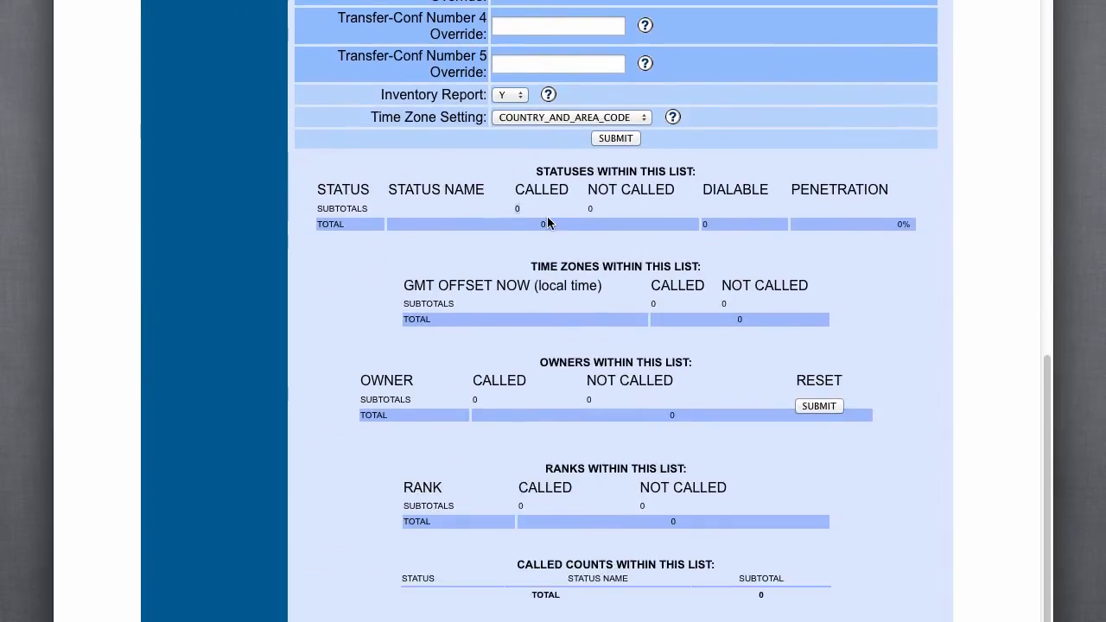
scroll(down, 3)
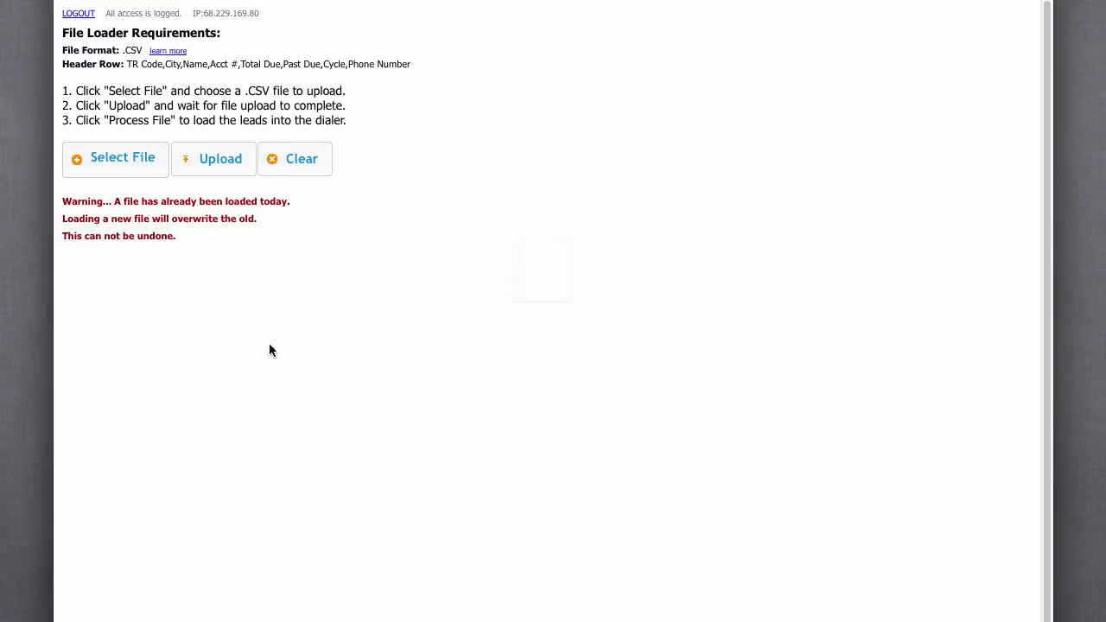
click(115, 158)
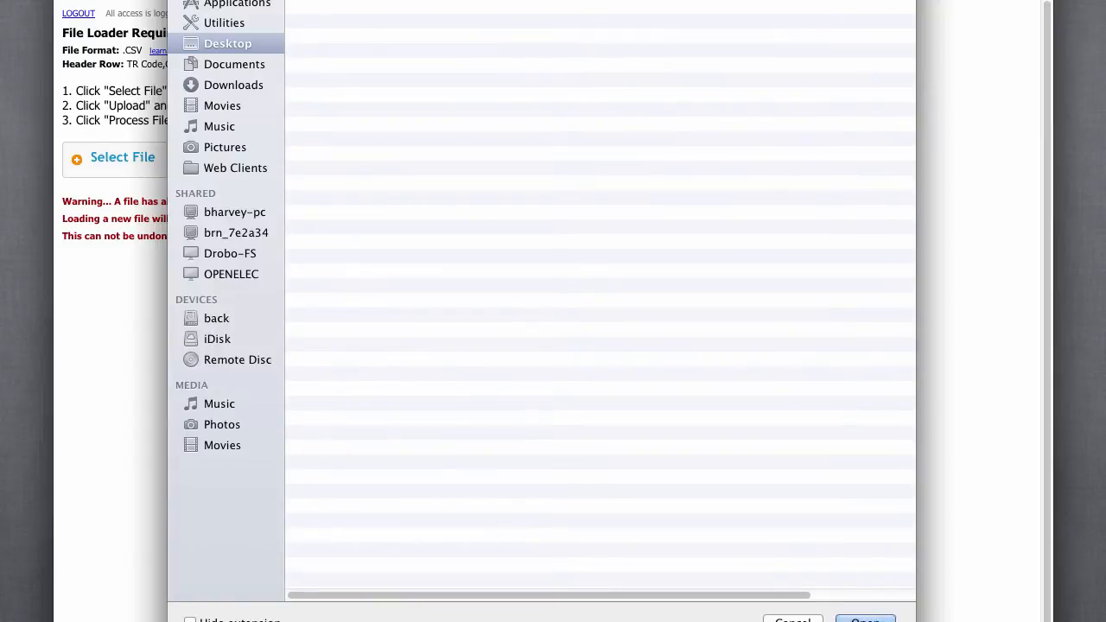
click(865, 619)
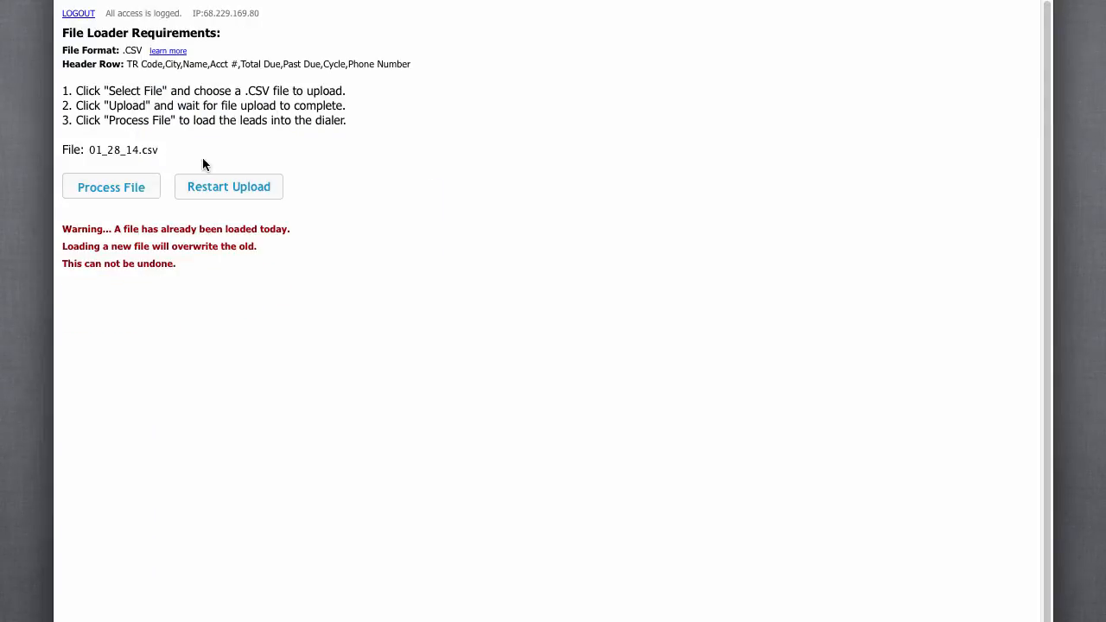
click(110, 187)
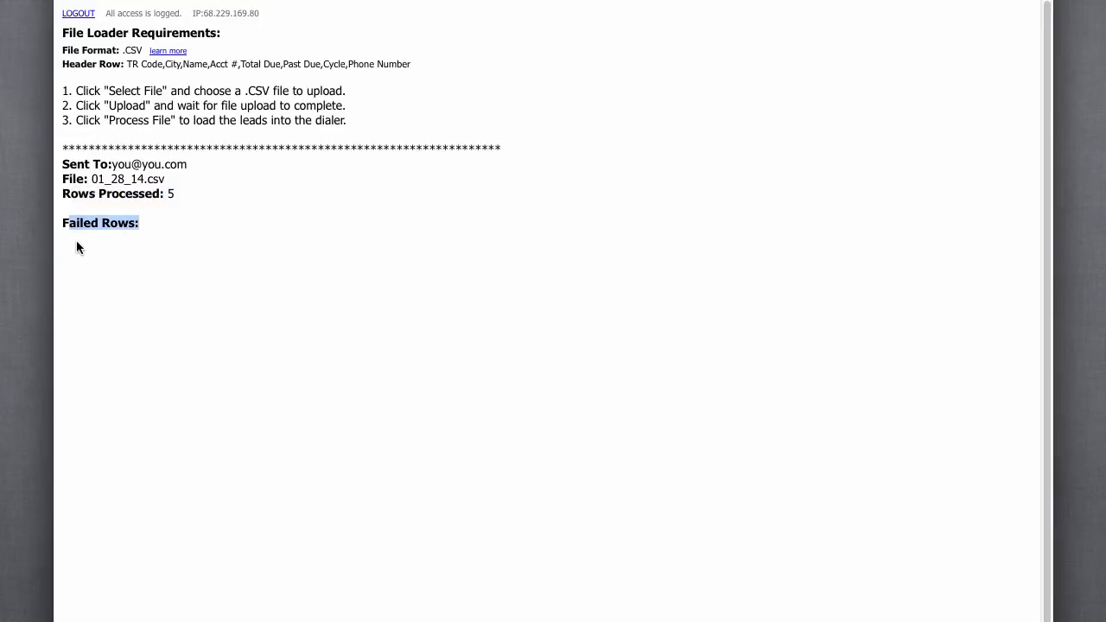
mouse_move(506, 281)
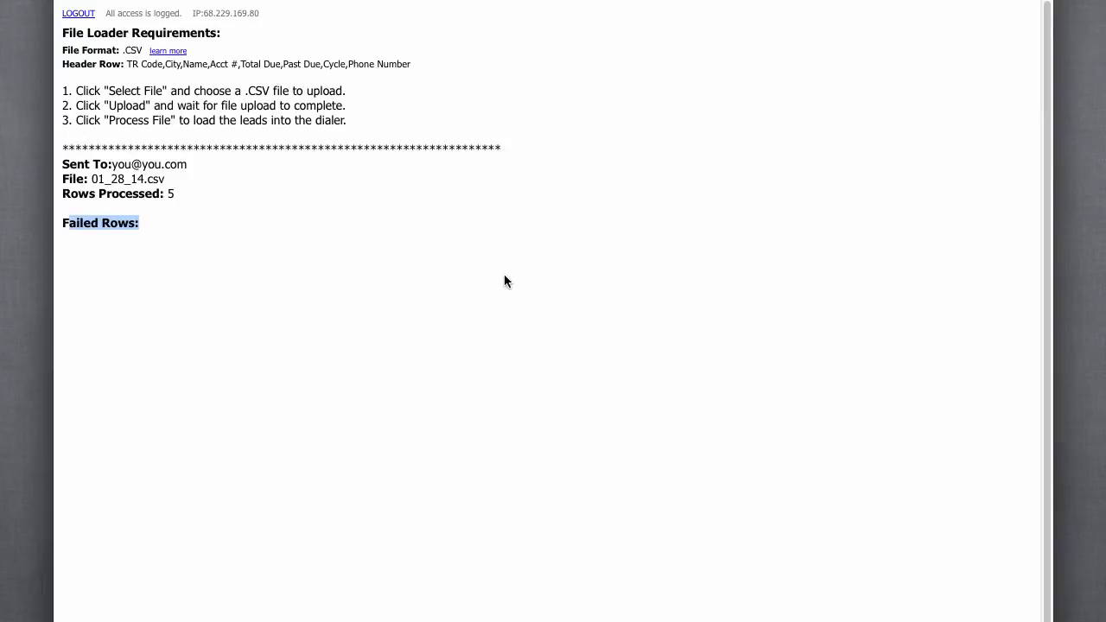
mouse_move(511, 278)
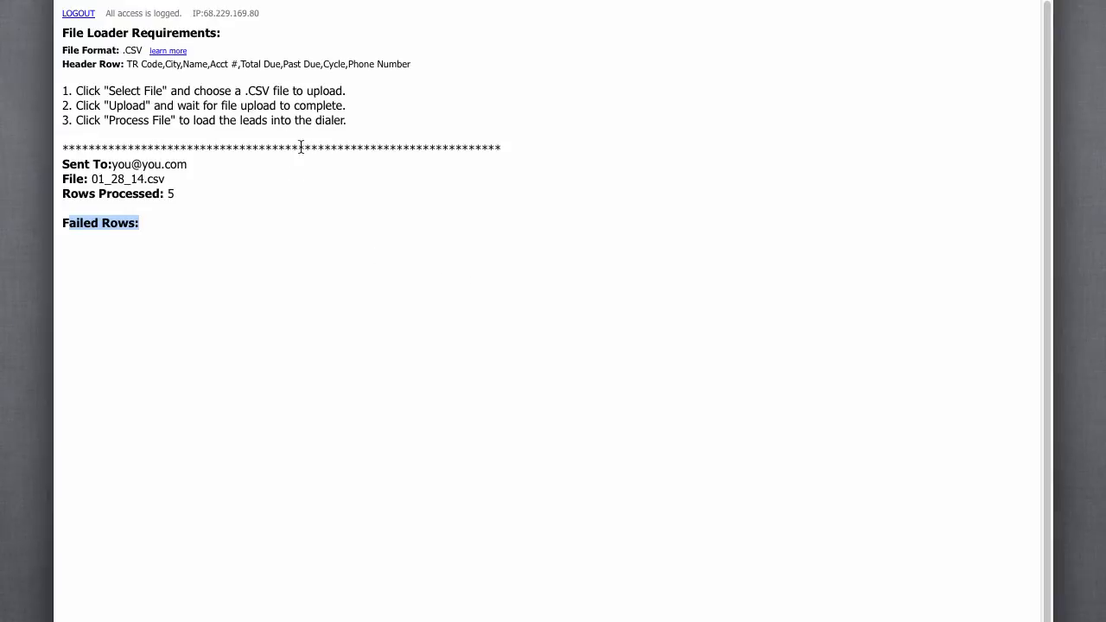
mouse_move(168, 163)
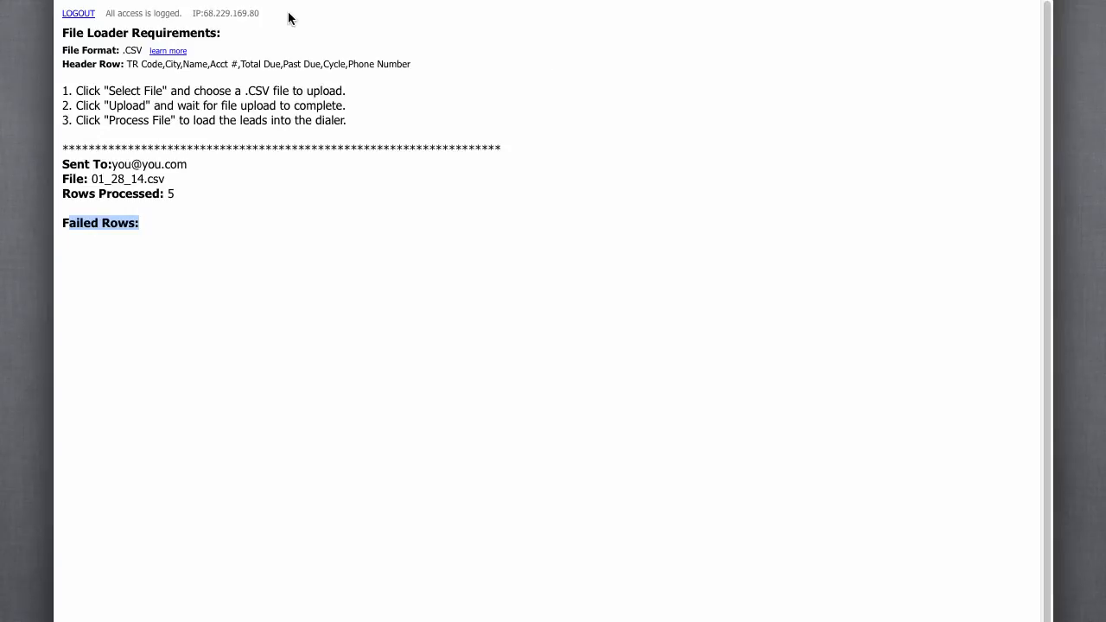
mouse_move(345, 26)
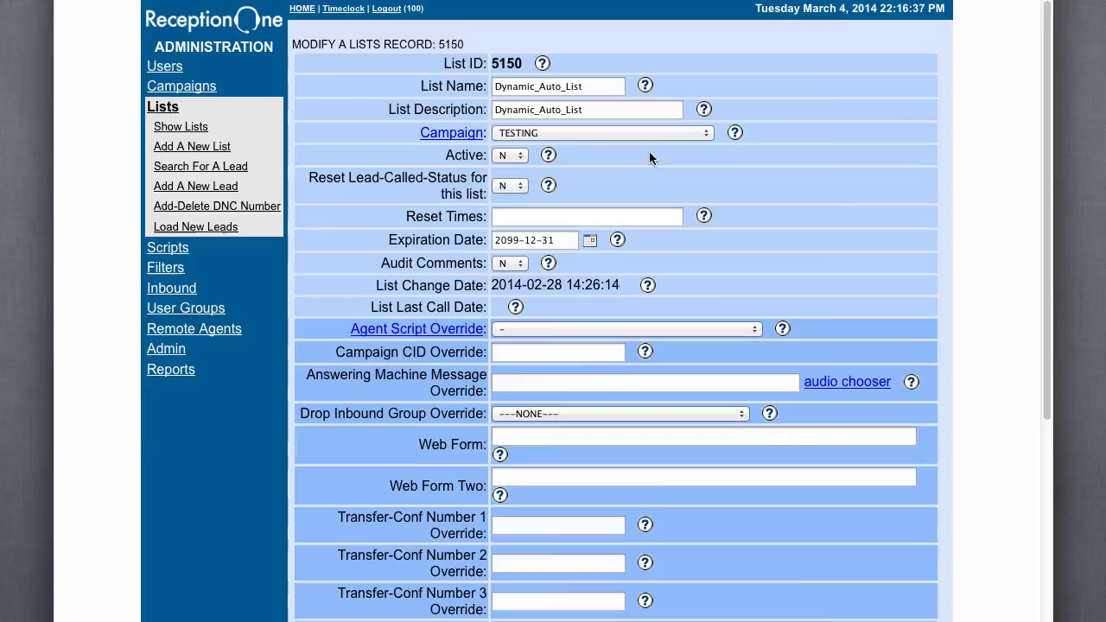
- Scroll list 5150's status, time zone and owner tables to confirm five NEW leads
scroll(down, 3)
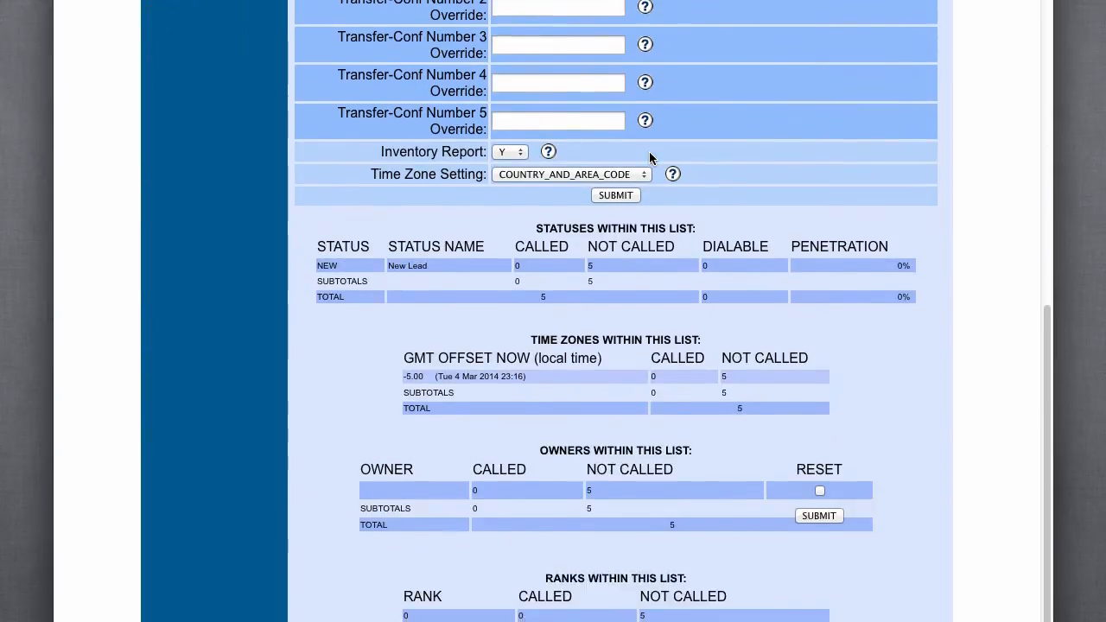
scroll(down, 3)
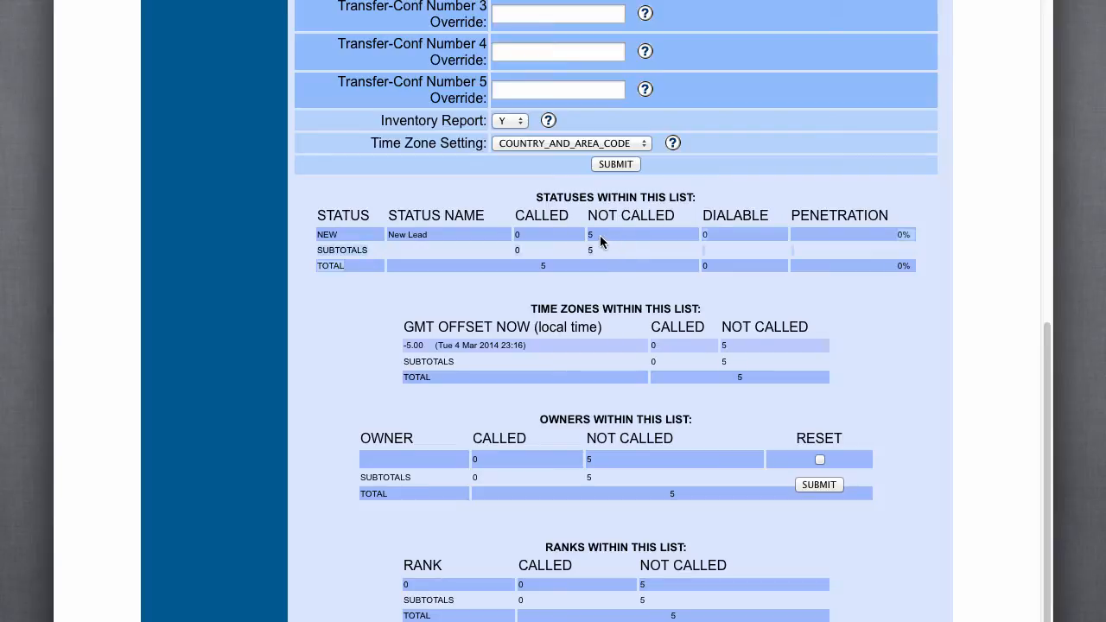
scroll(down, 3)
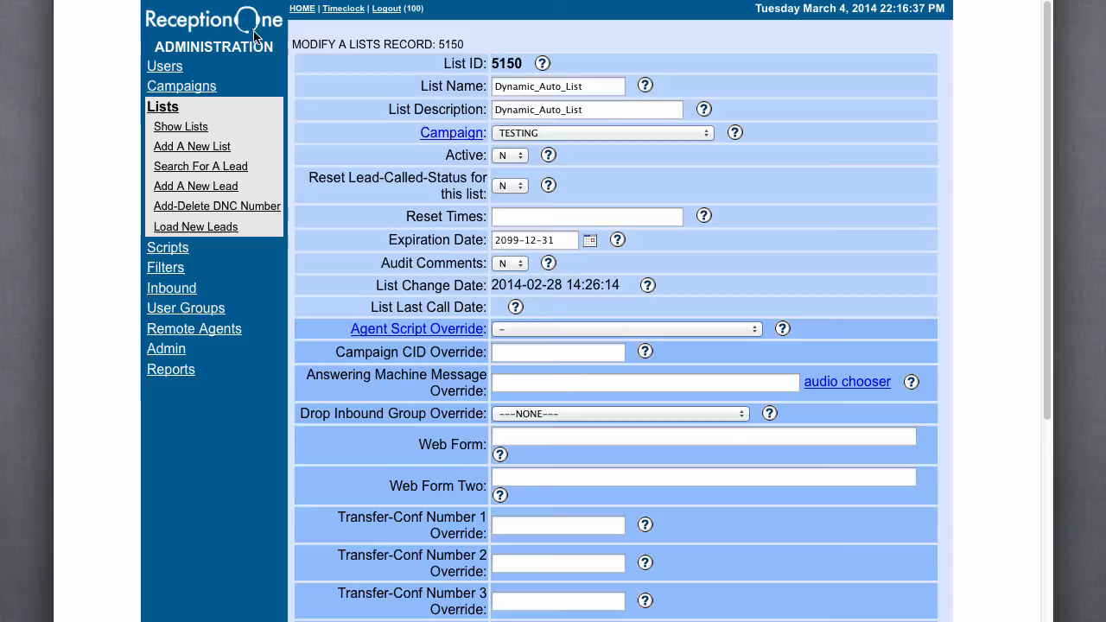
mouse_move(301, 9)
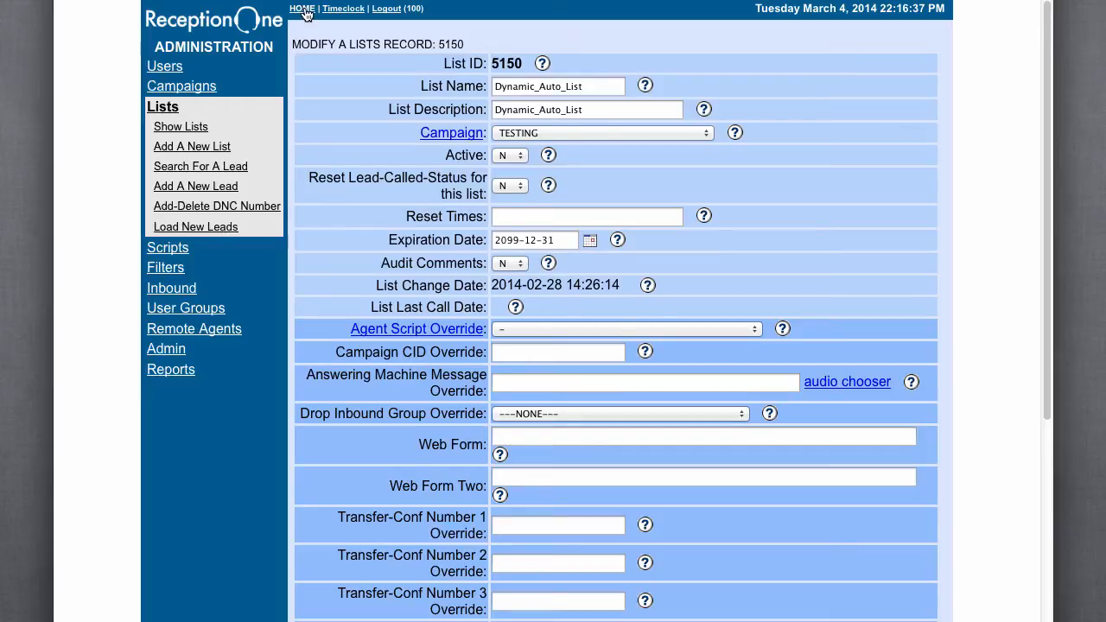
scroll(down, 3)
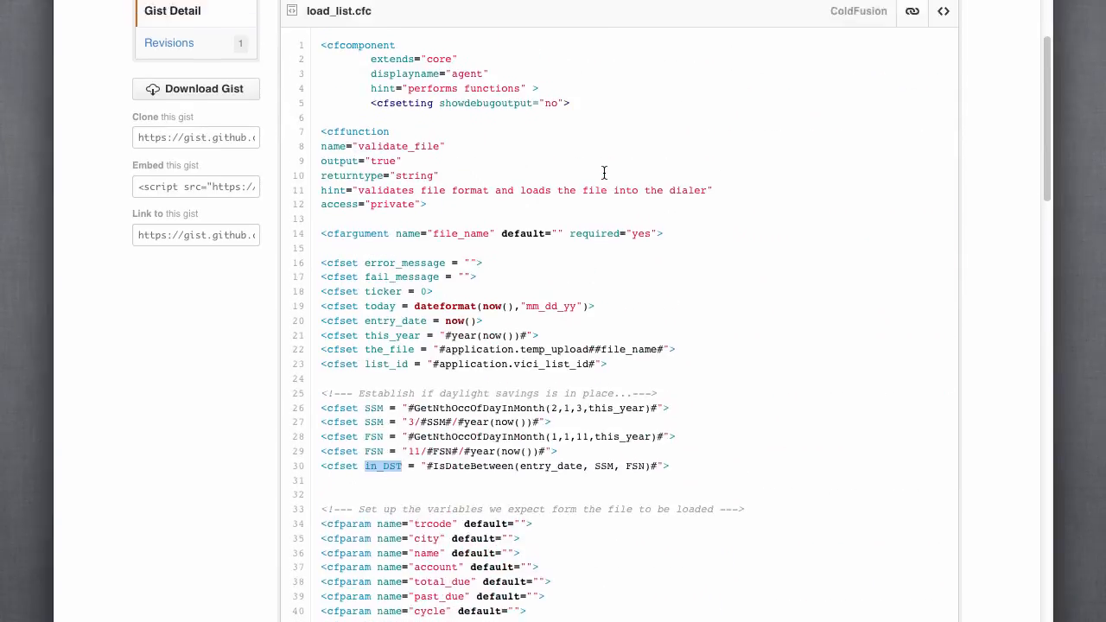
- Scroll load_list.cfc to lines 25–30 and highlight the SSM, then the FSN date lines
scroll(down, 3)
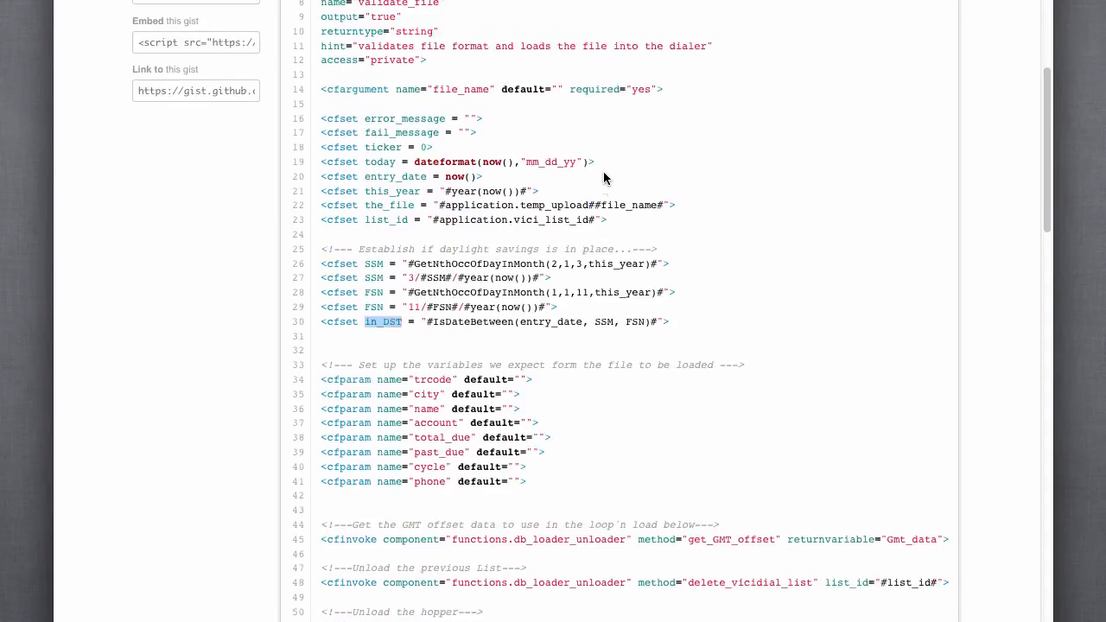
scroll(down, 3)
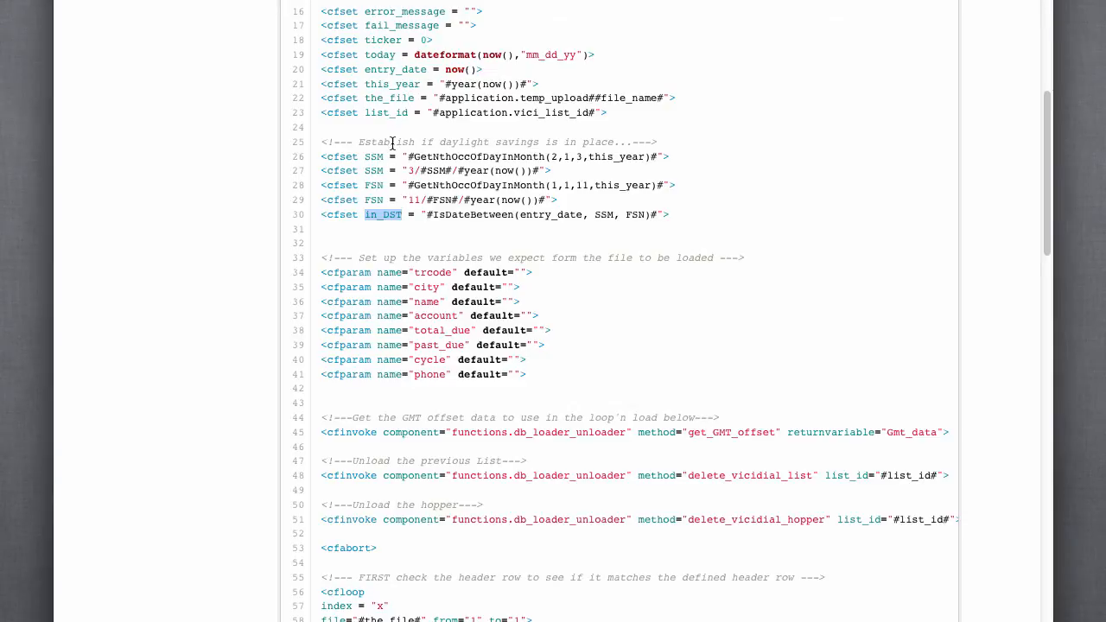
scroll(down, 3)
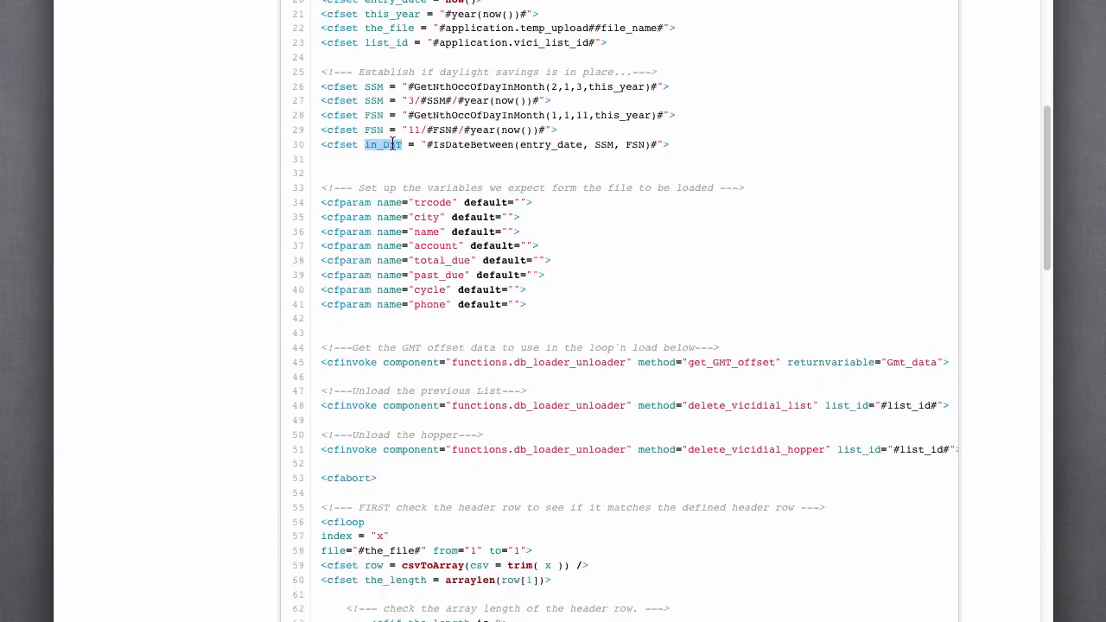
scroll(down, 3)
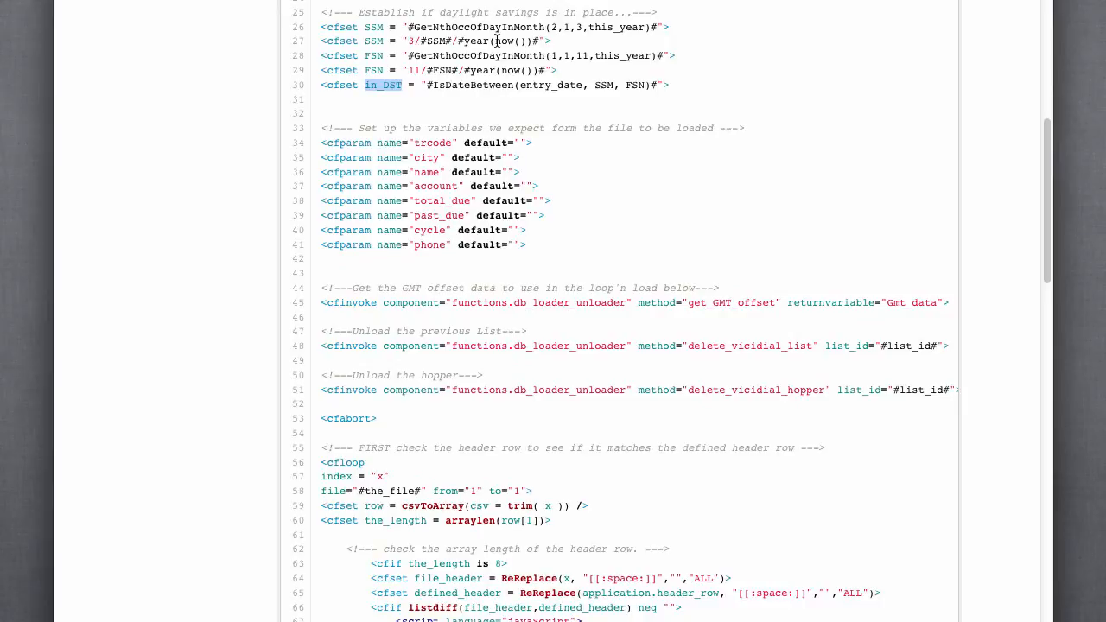
mouse_move(476, 99)
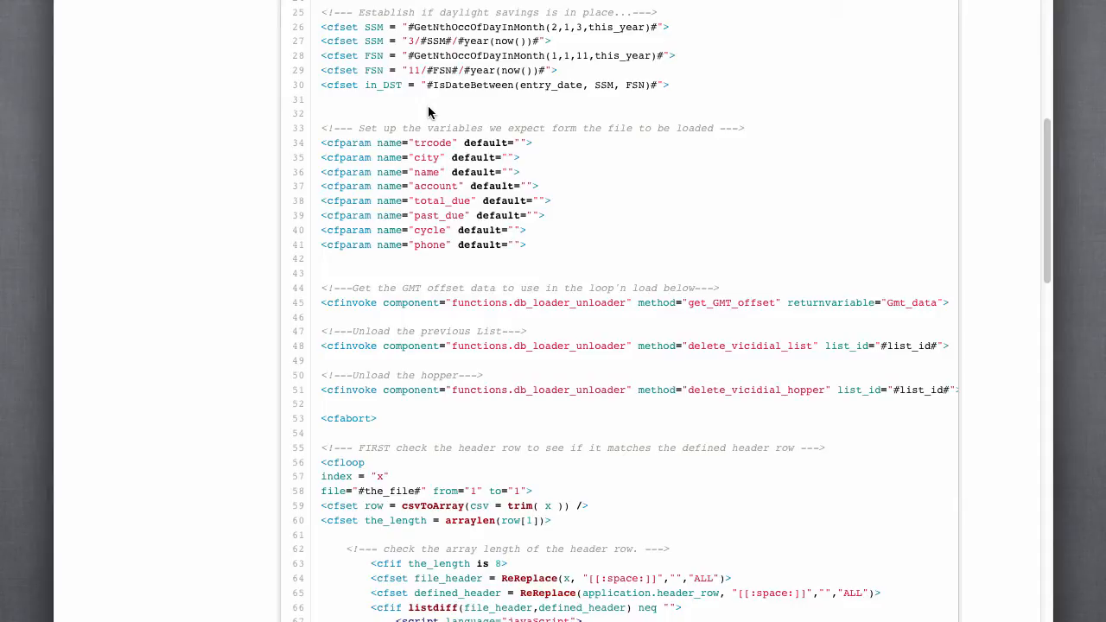
mouse_move(404, 102)
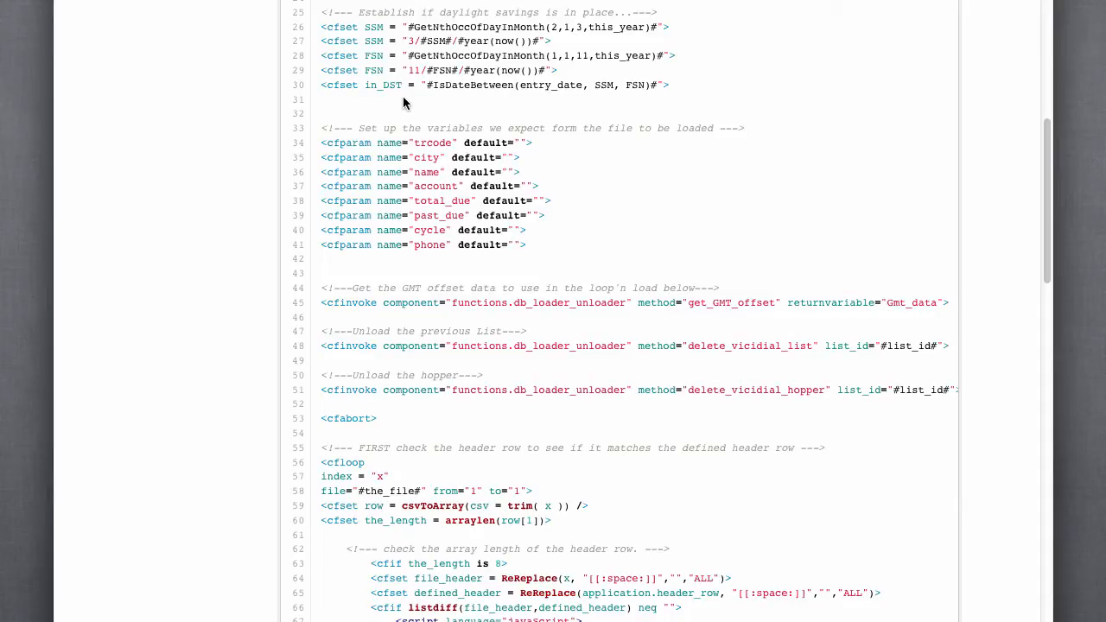
mouse_move(497, 84)
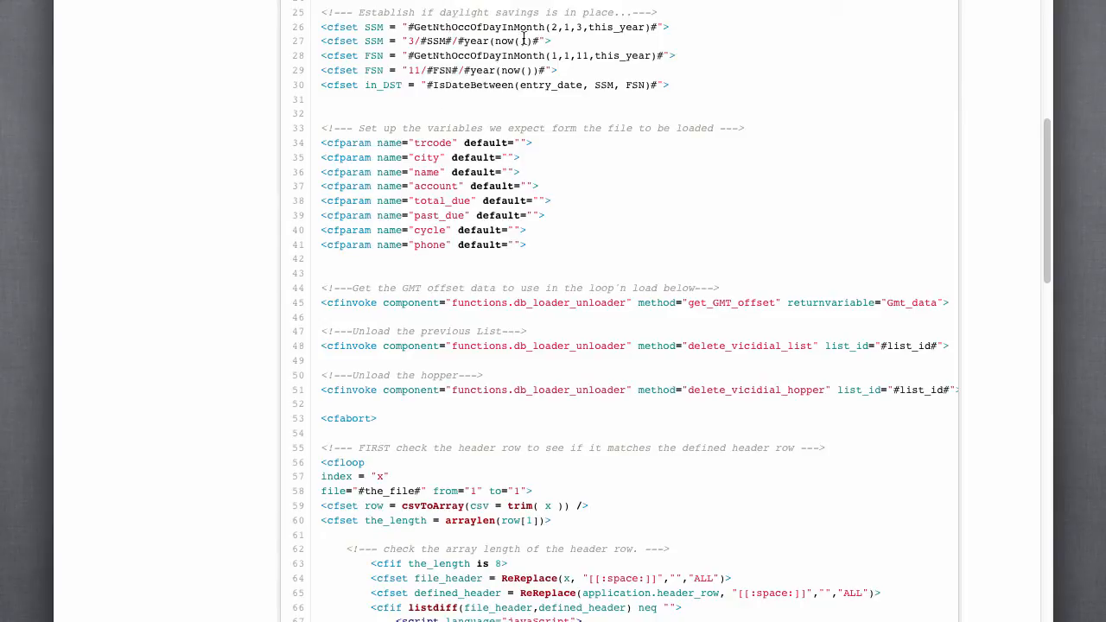
mouse_move(521, 102)
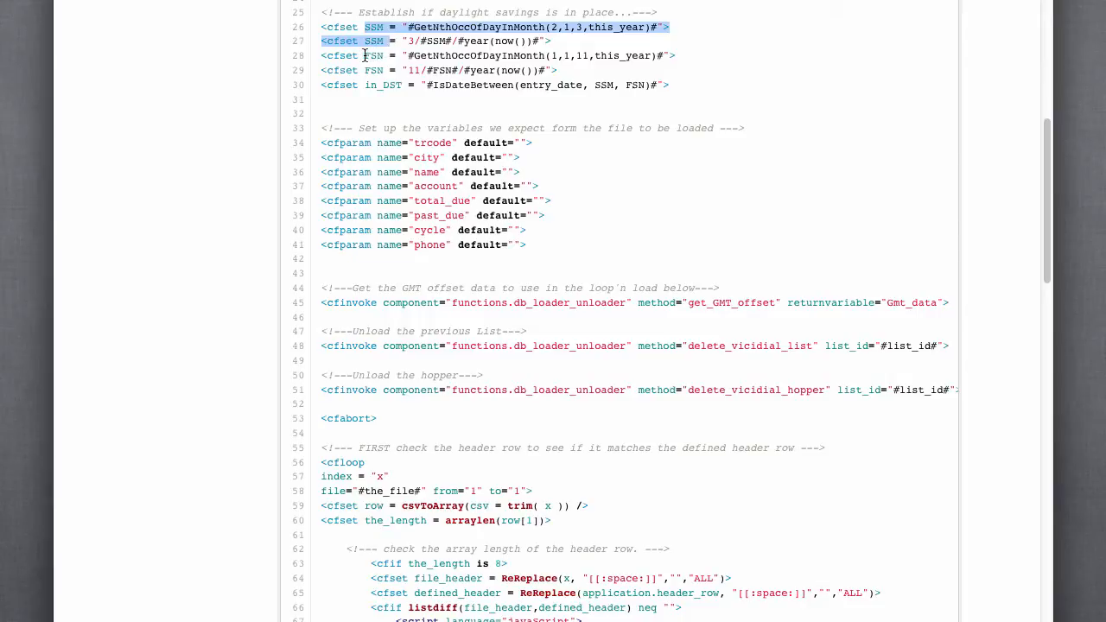
click(372, 55)
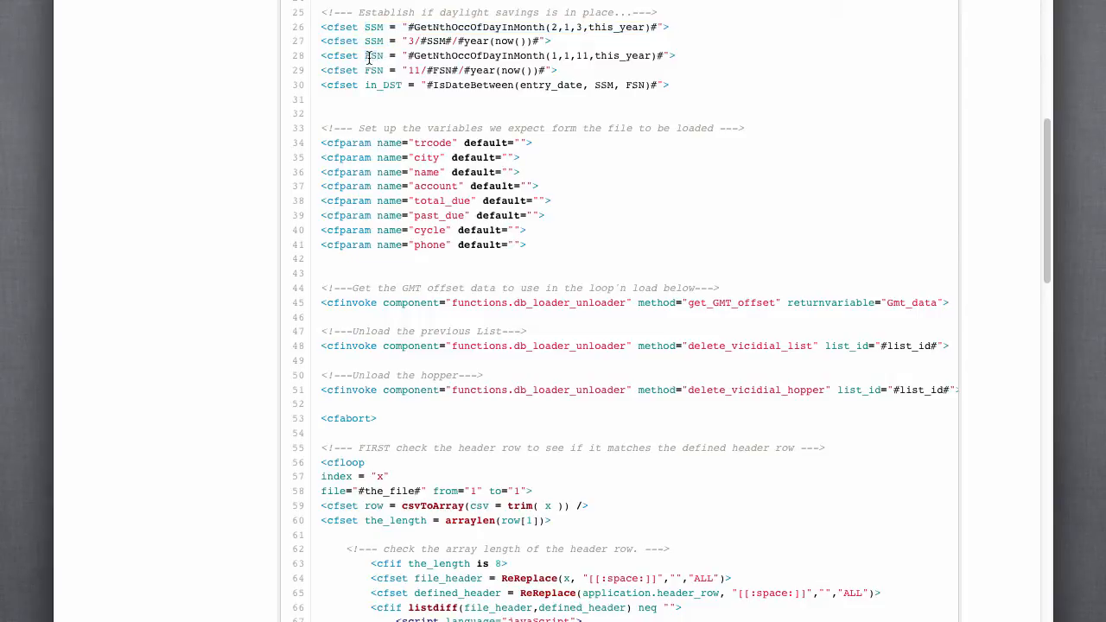
drag(363, 55, 385, 70)
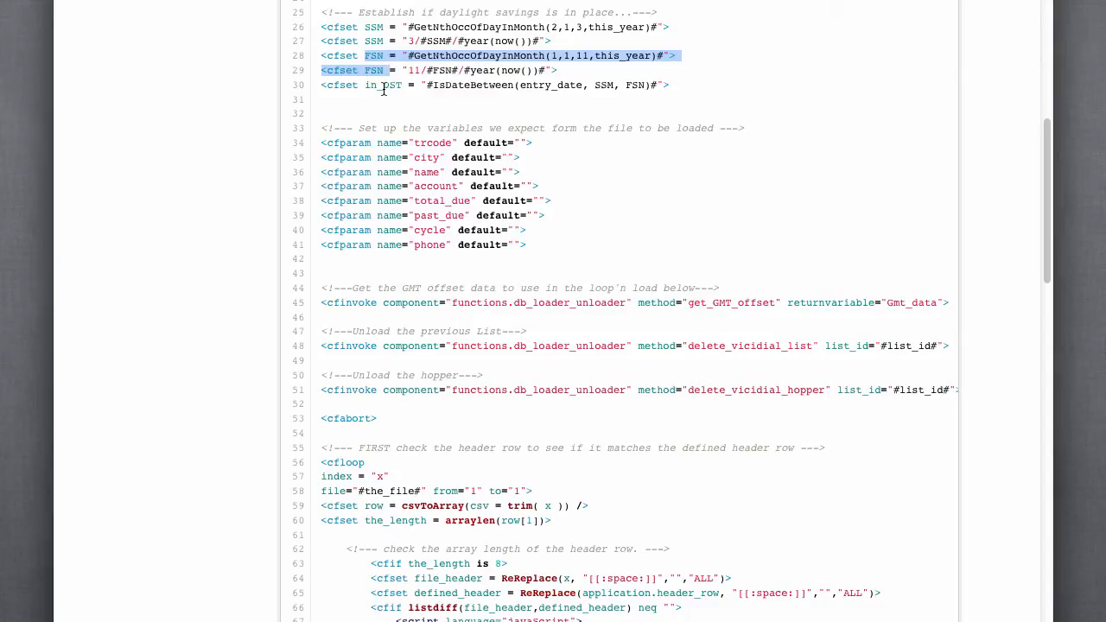
mouse_move(425, 97)
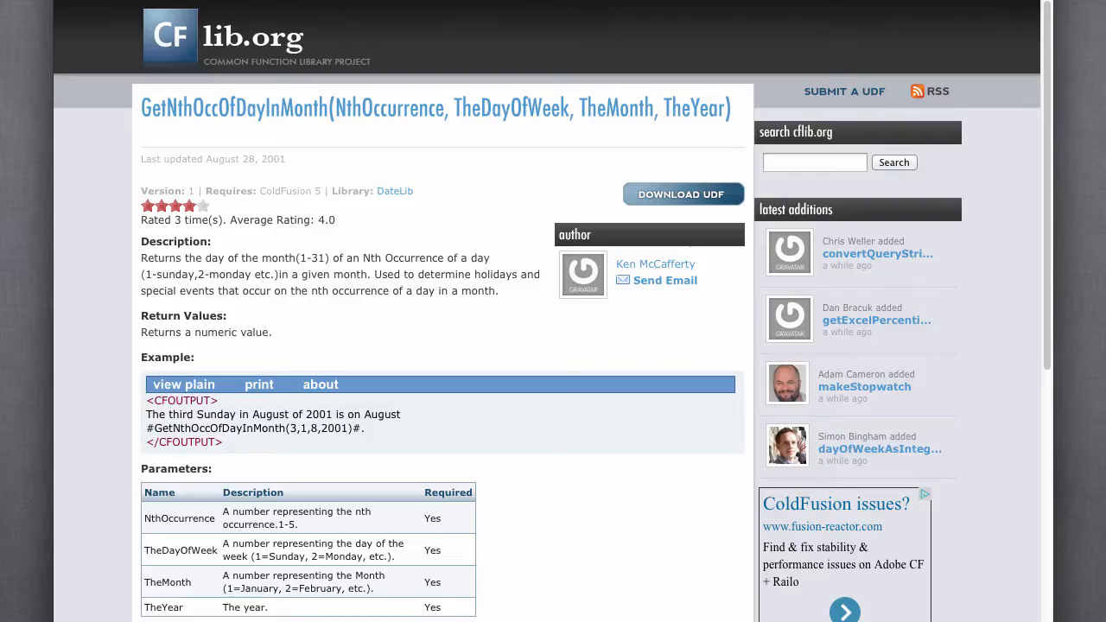
mouse_move(353, 121)
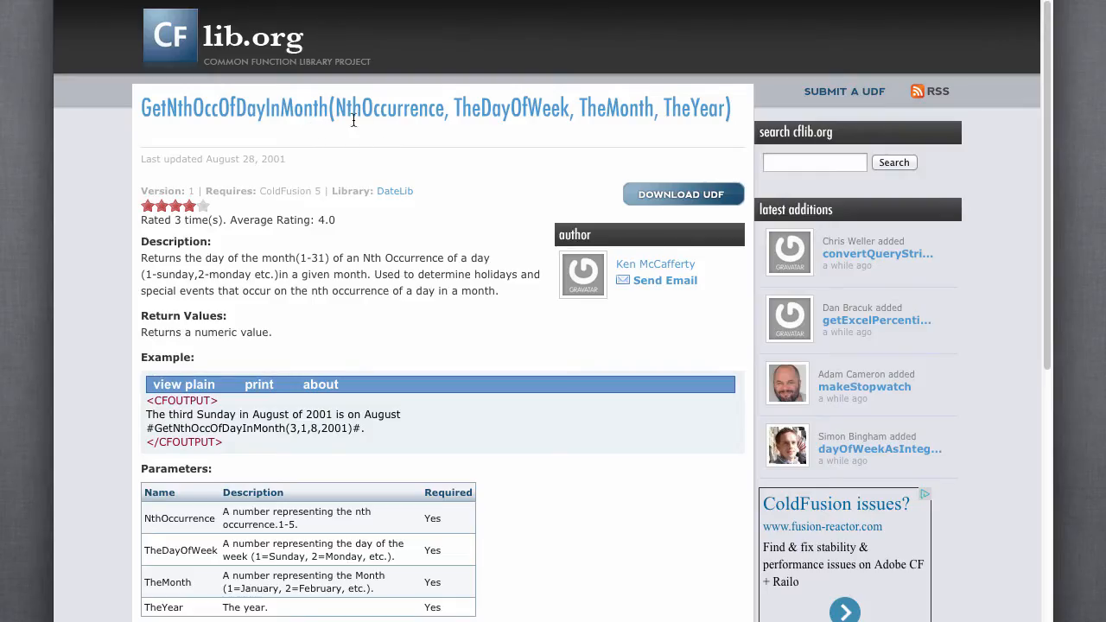
mouse_move(389, 129)
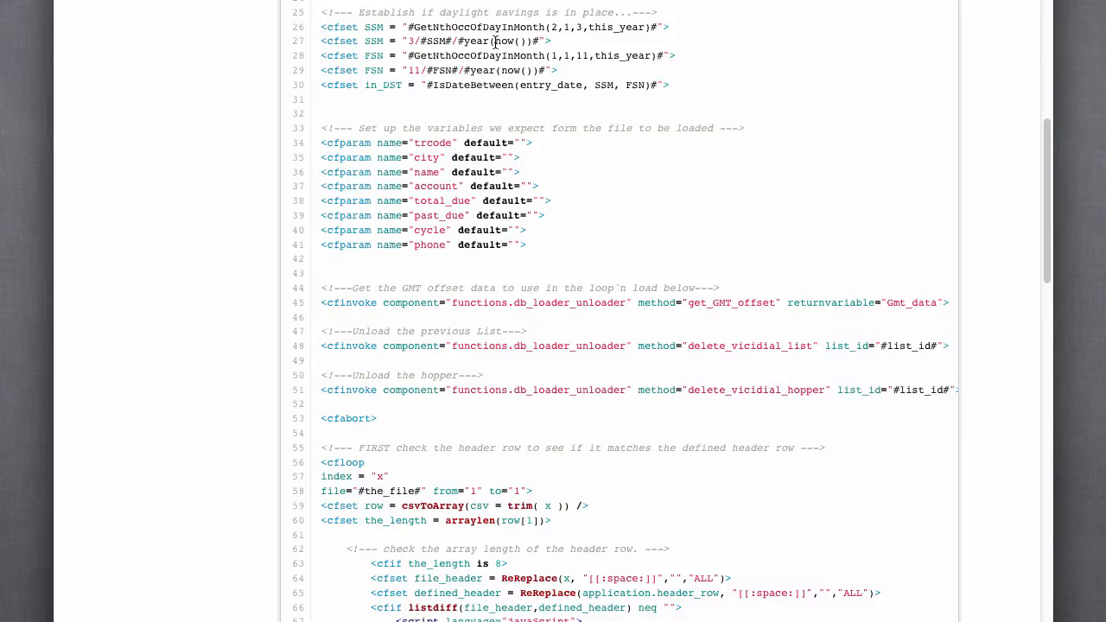
mouse_move(463, 98)
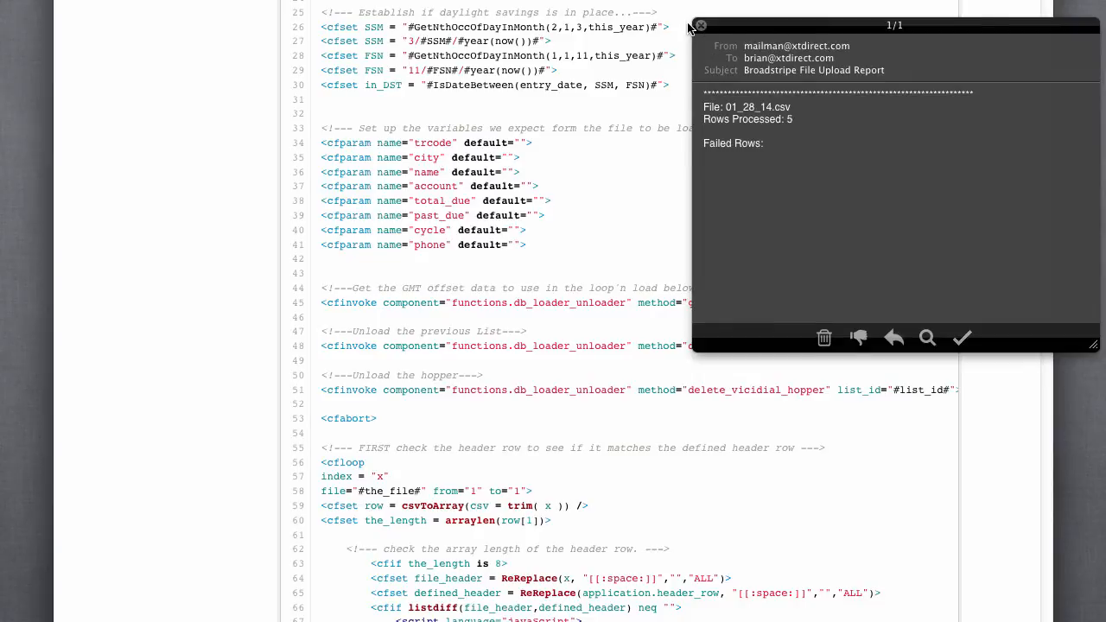
- Dismiss the upload report notification and bring load_list.cfc's first header-row check loop into view
click(700, 25)
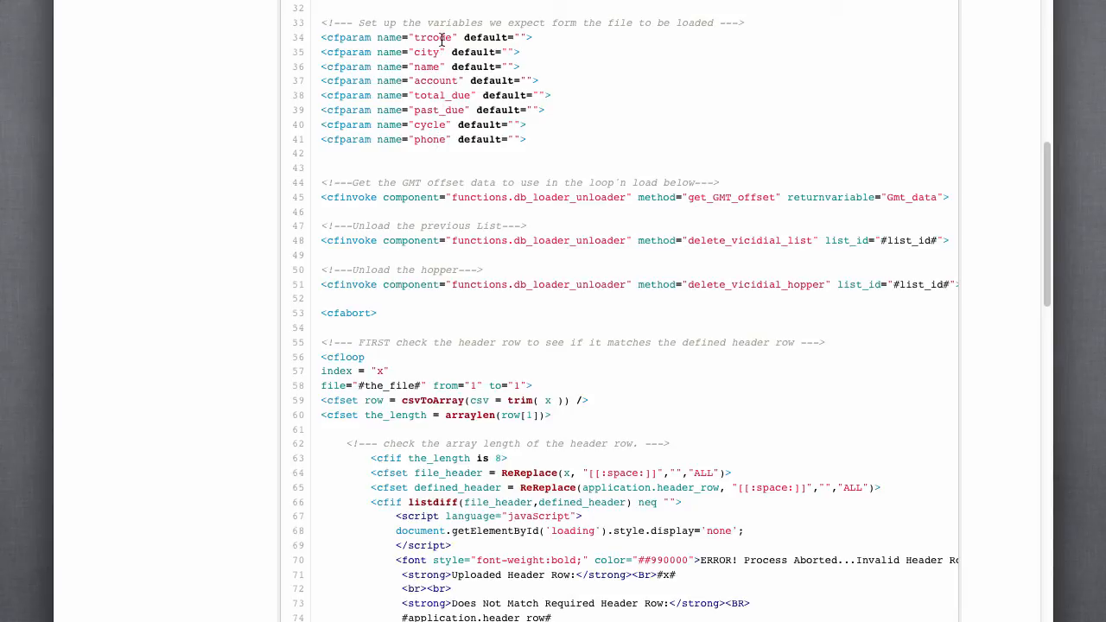
mouse_move(441, 40)
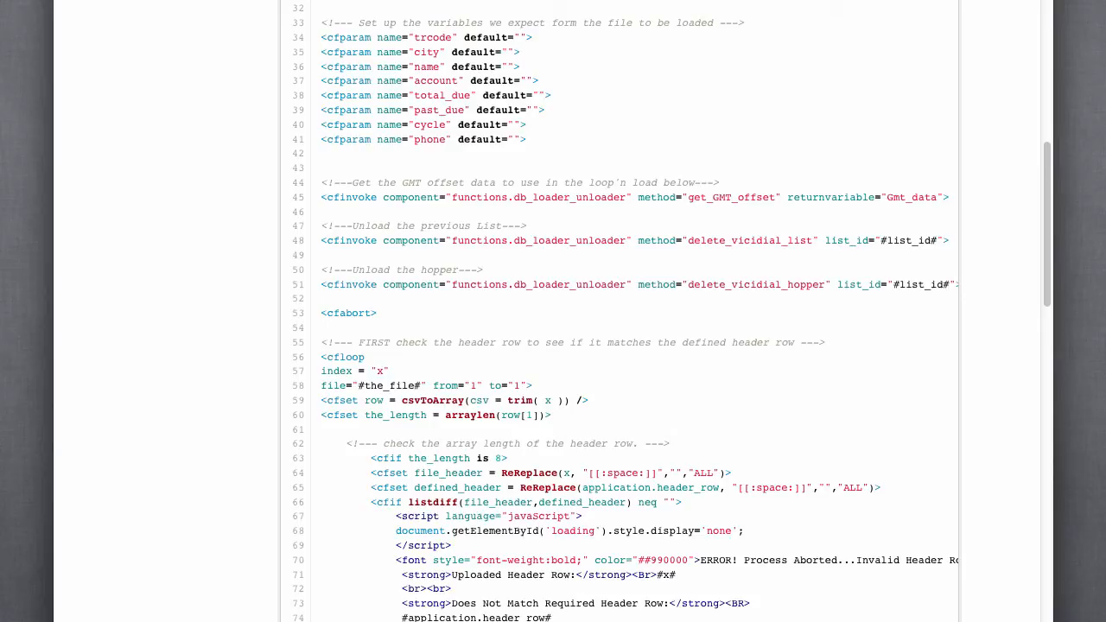
mouse_move(531, 124)
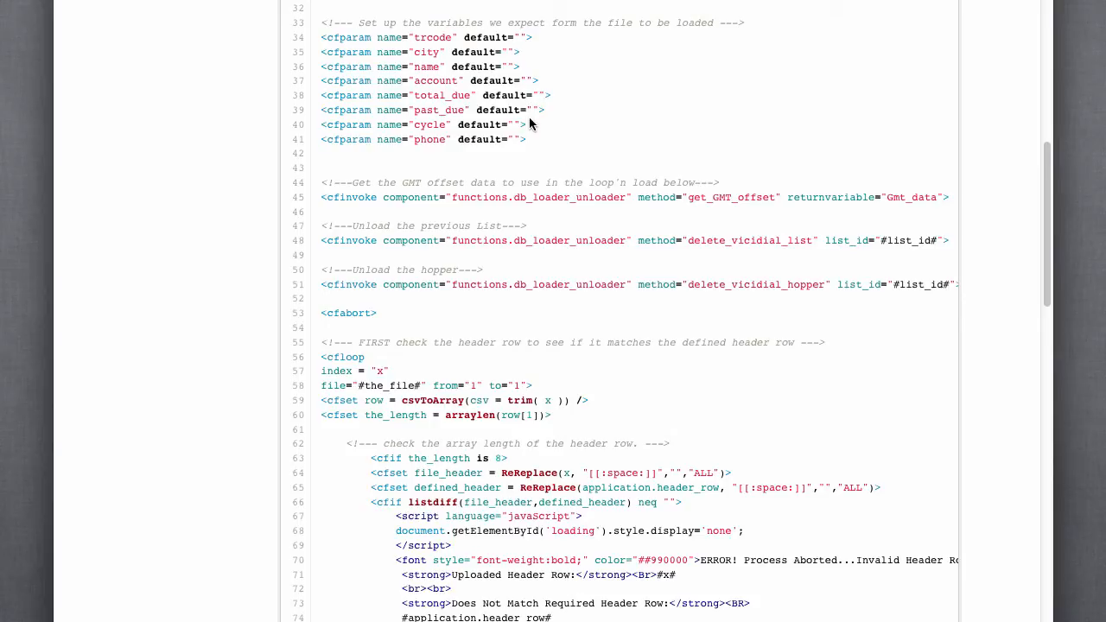
scroll(down, 3)
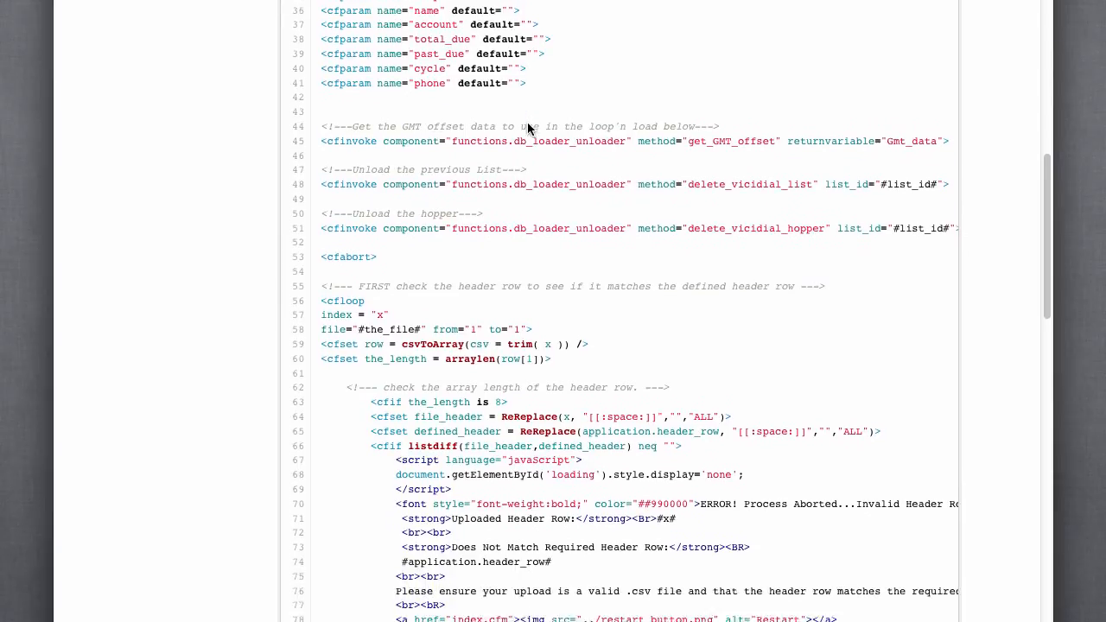
scroll(down, 3)
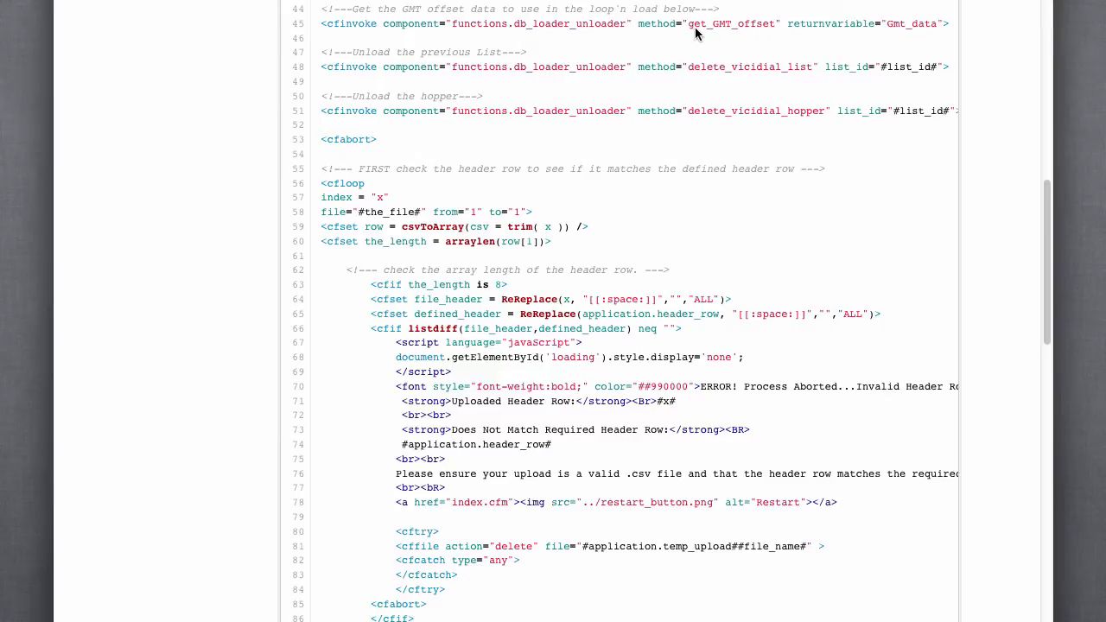
mouse_move(518, 228)
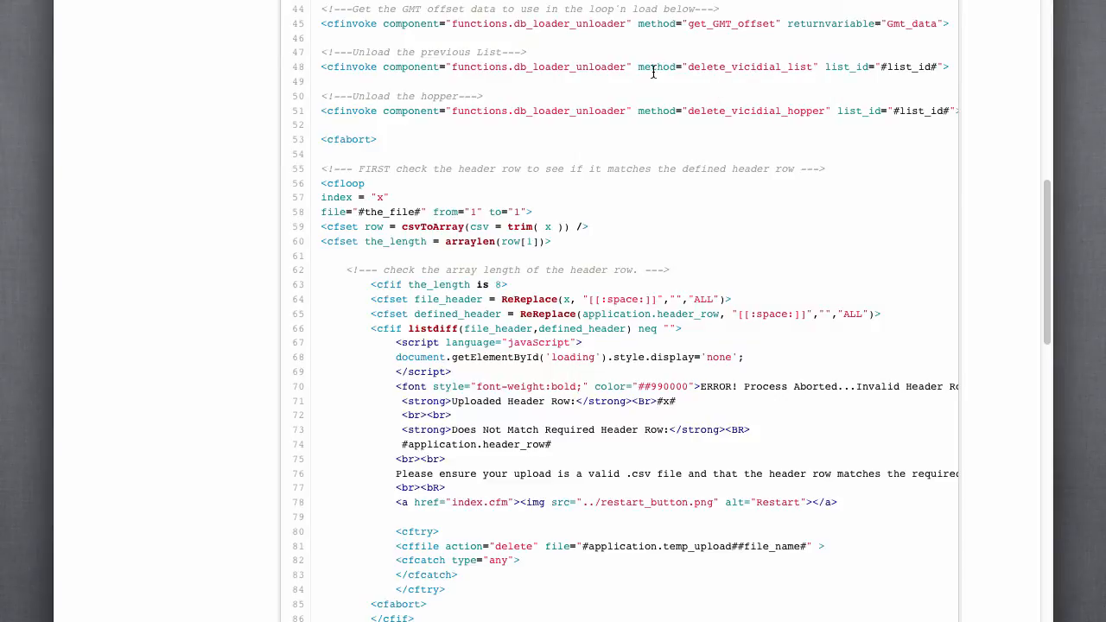
mouse_move(796, 67)
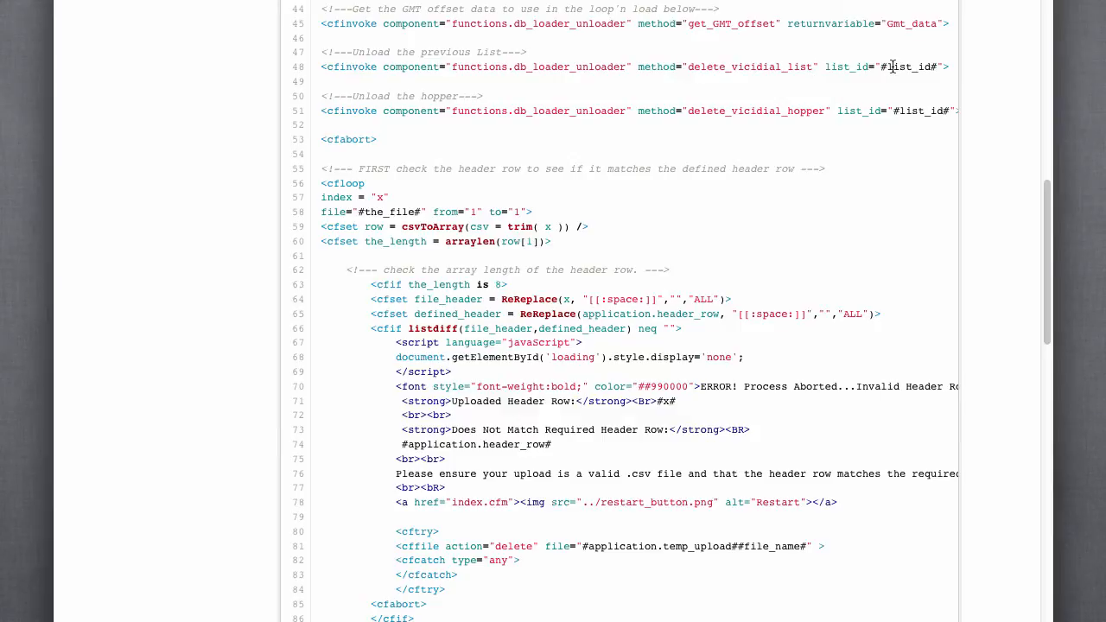
mouse_move(821, 109)
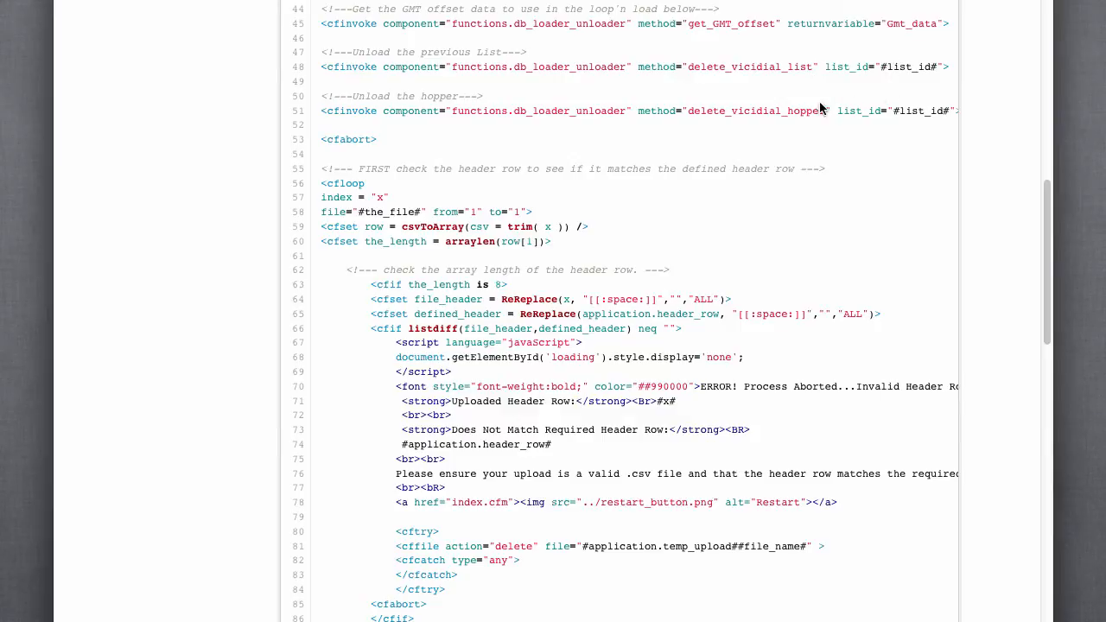
mouse_move(677, 150)
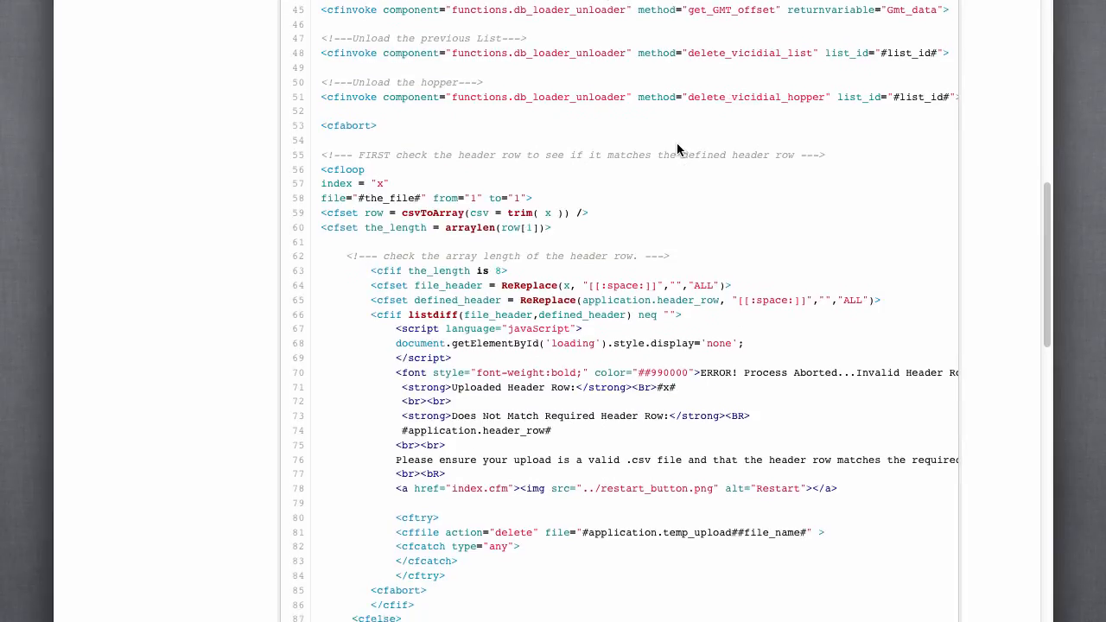
scroll(down, 3)
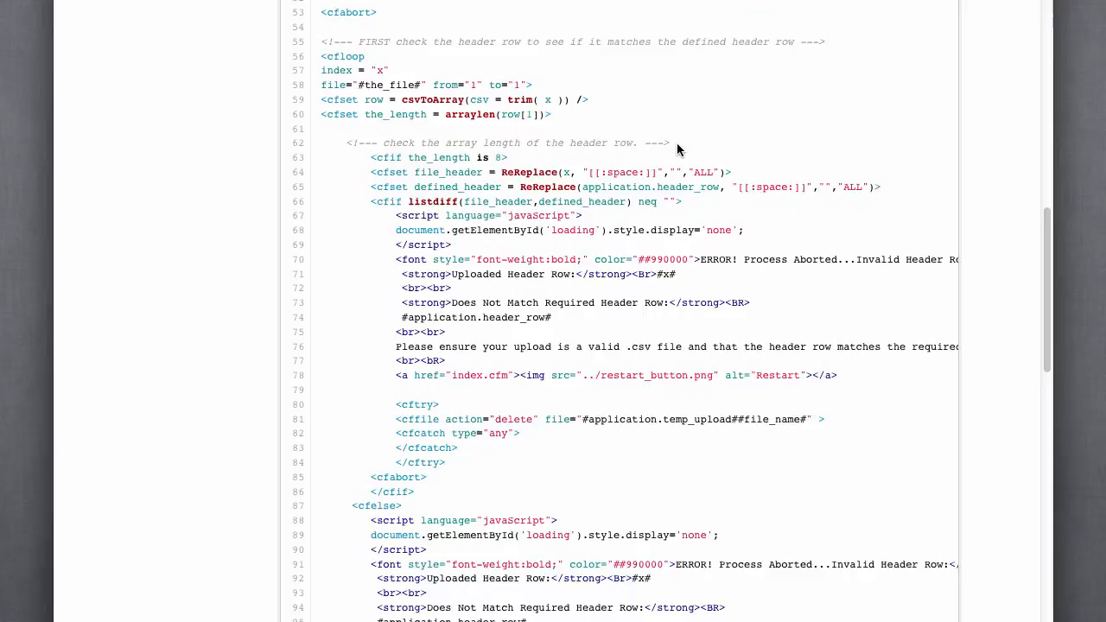
scroll(down, 3)
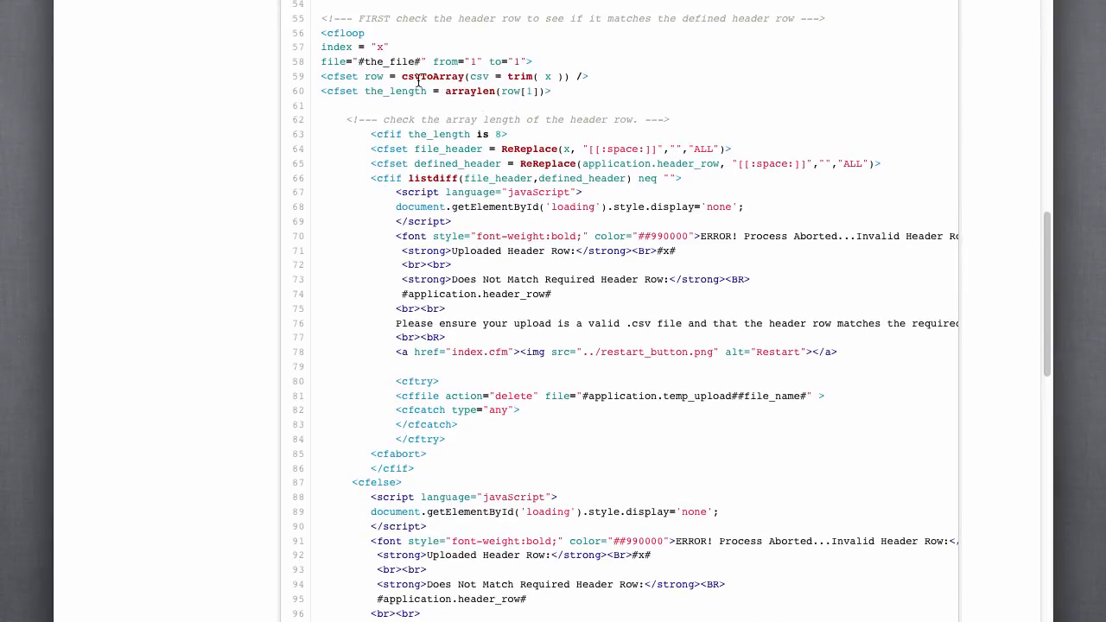
mouse_move(400, 76)
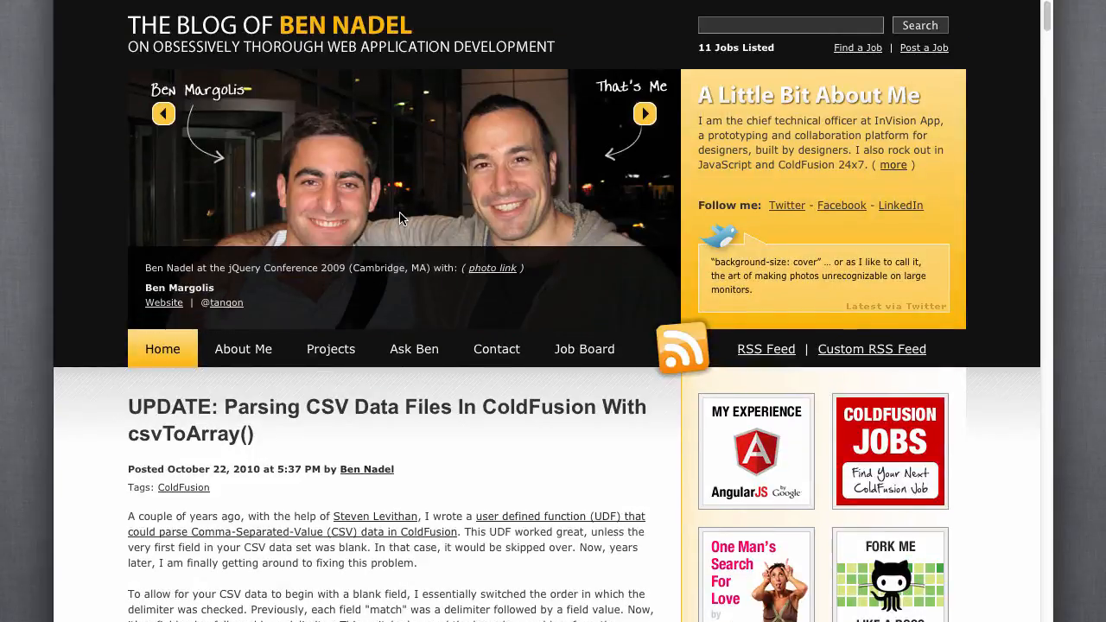
- Read through Ben Nadel's csvToArray post and code, then return to load_list.cfc's csvToArray call
scroll(down, 3)
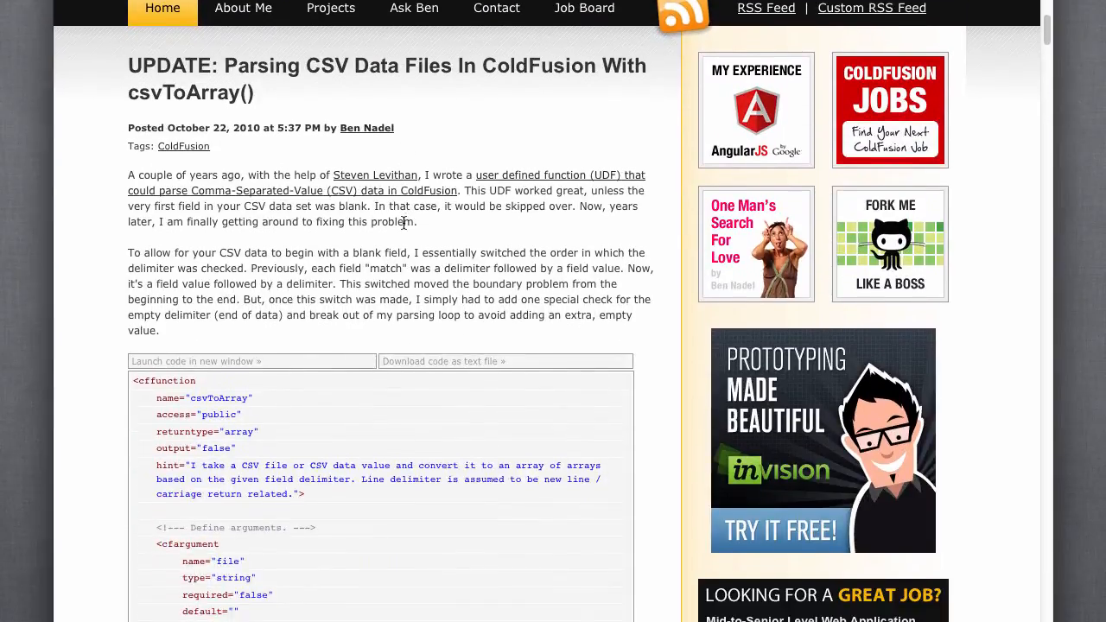
scroll(down, 3)
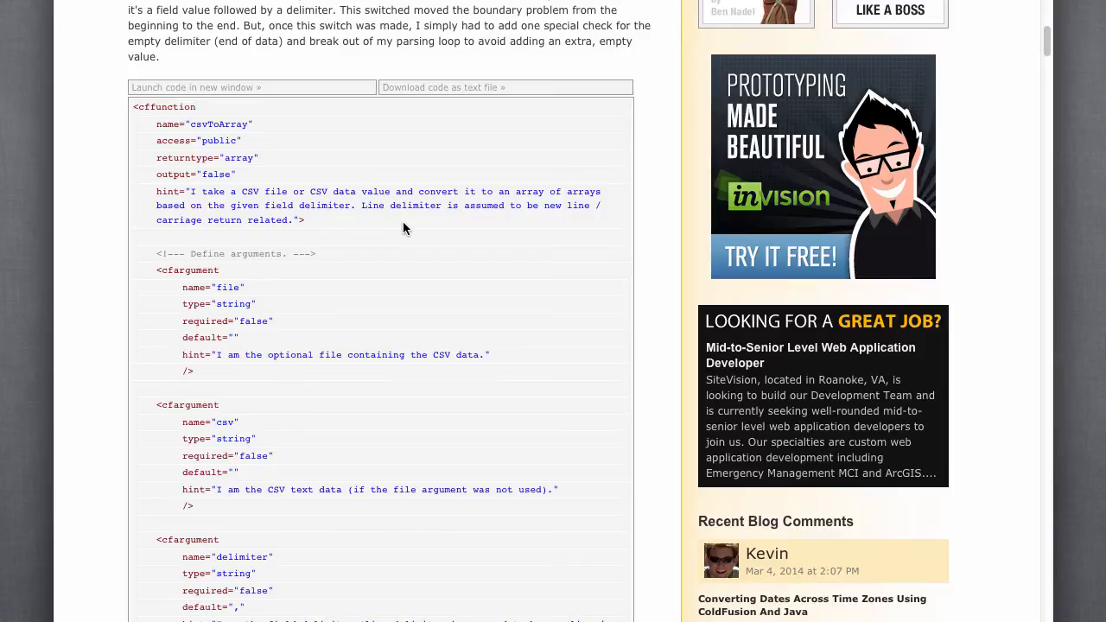
scroll(down, 3)
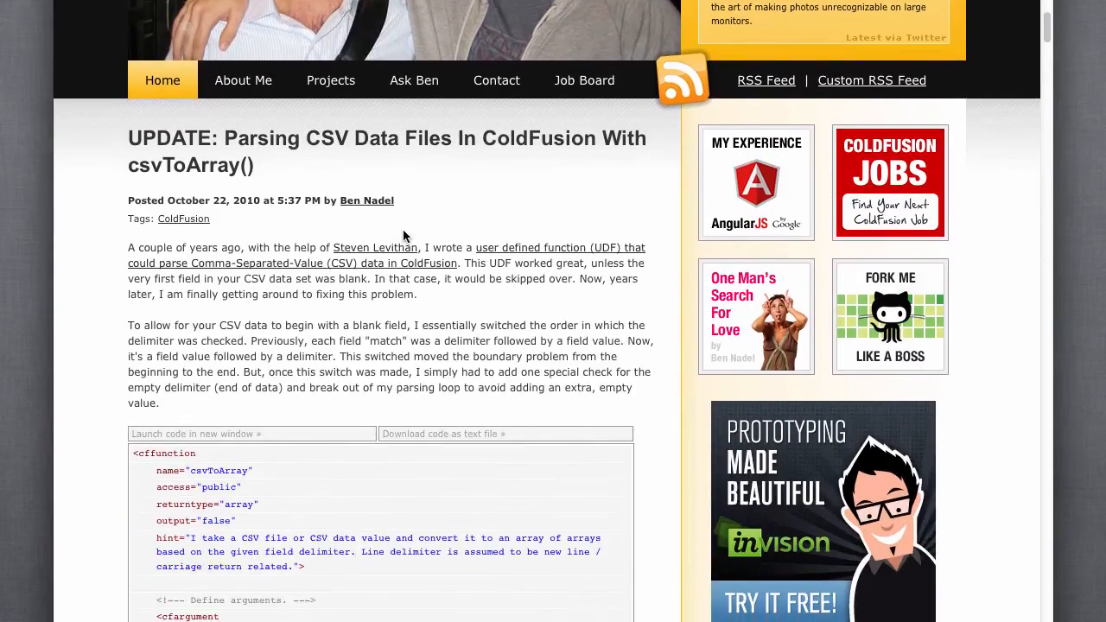
scroll(down, 3)
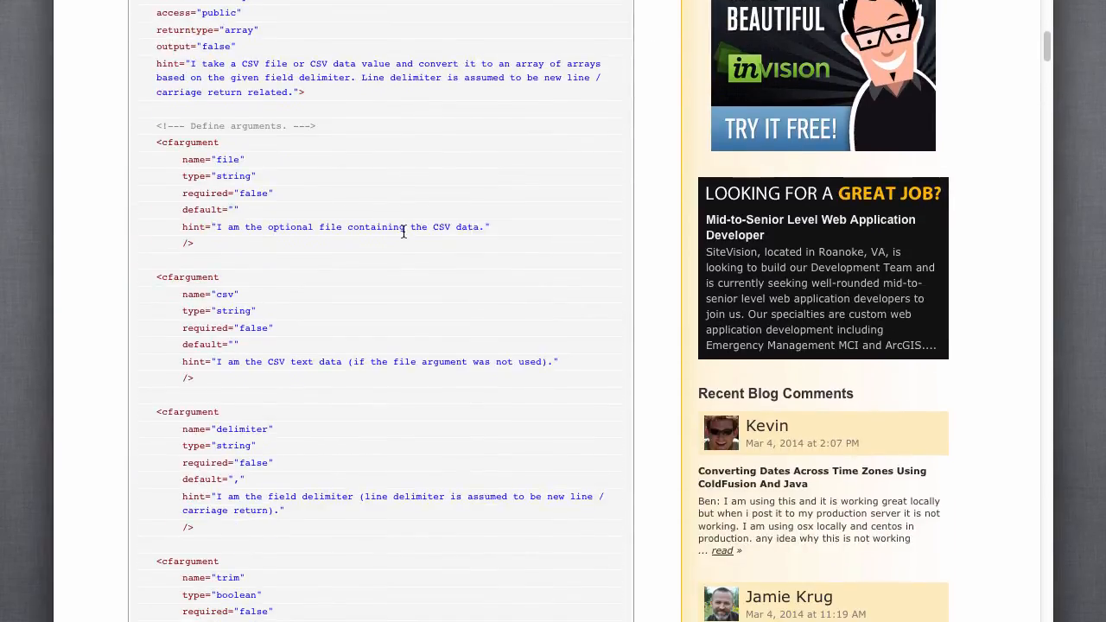
scroll(up, 3)
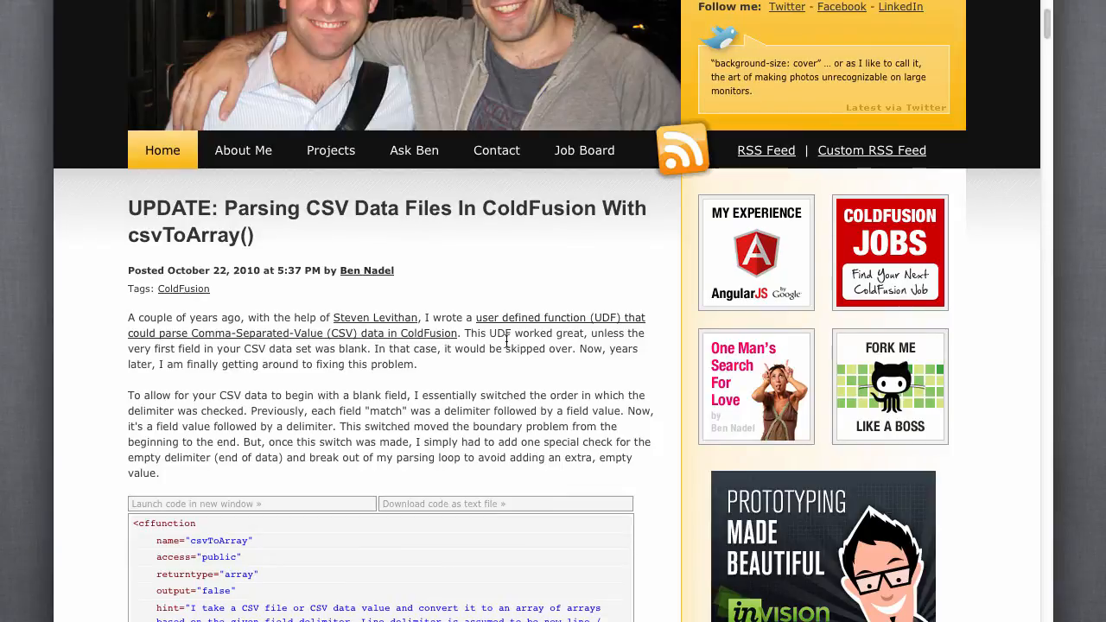
mouse_move(303, 232)
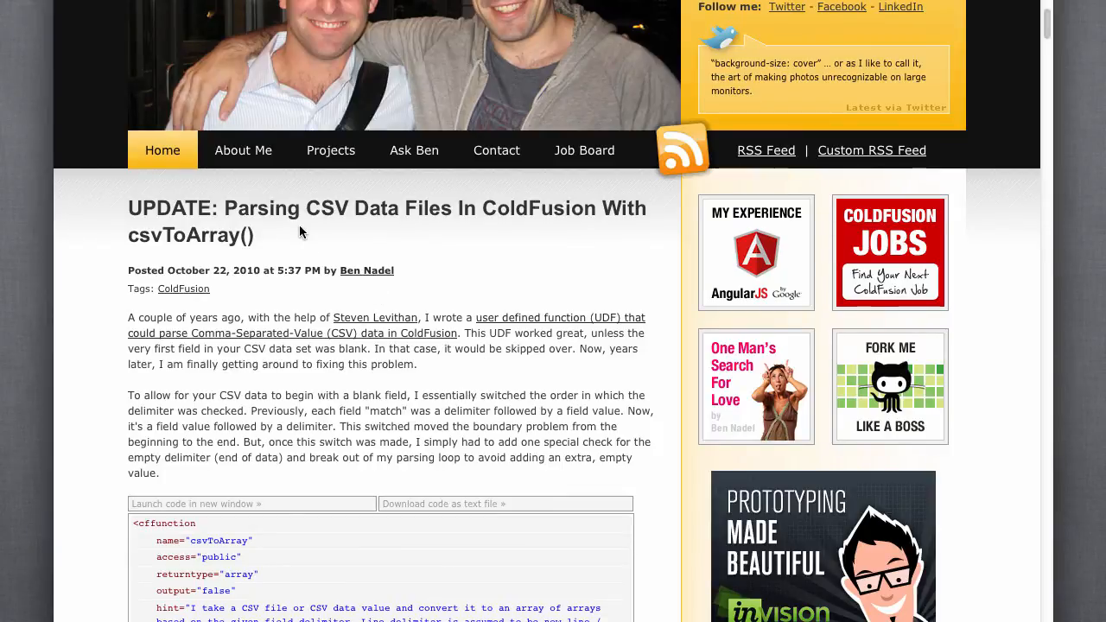
mouse_move(265, 218)
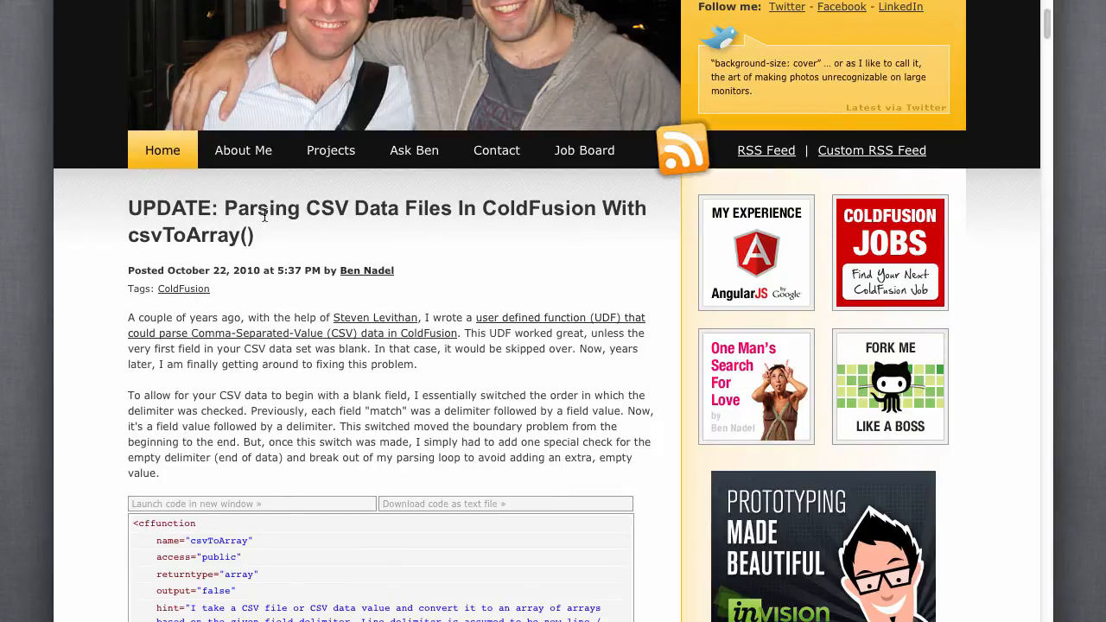
mouse_move(497, 259)
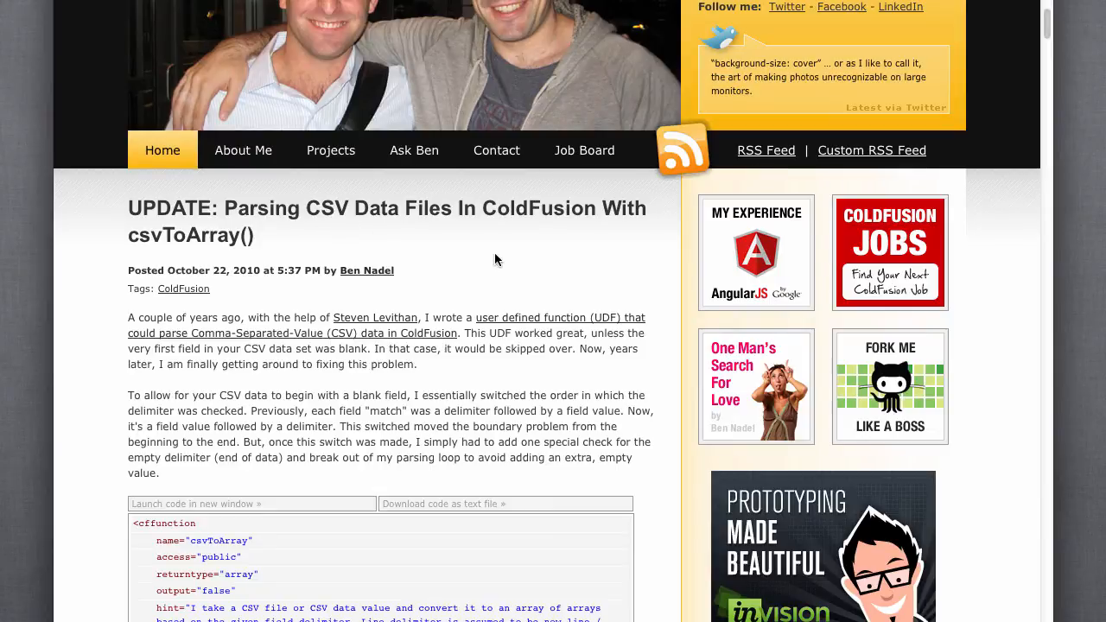
scroll(down, 3)
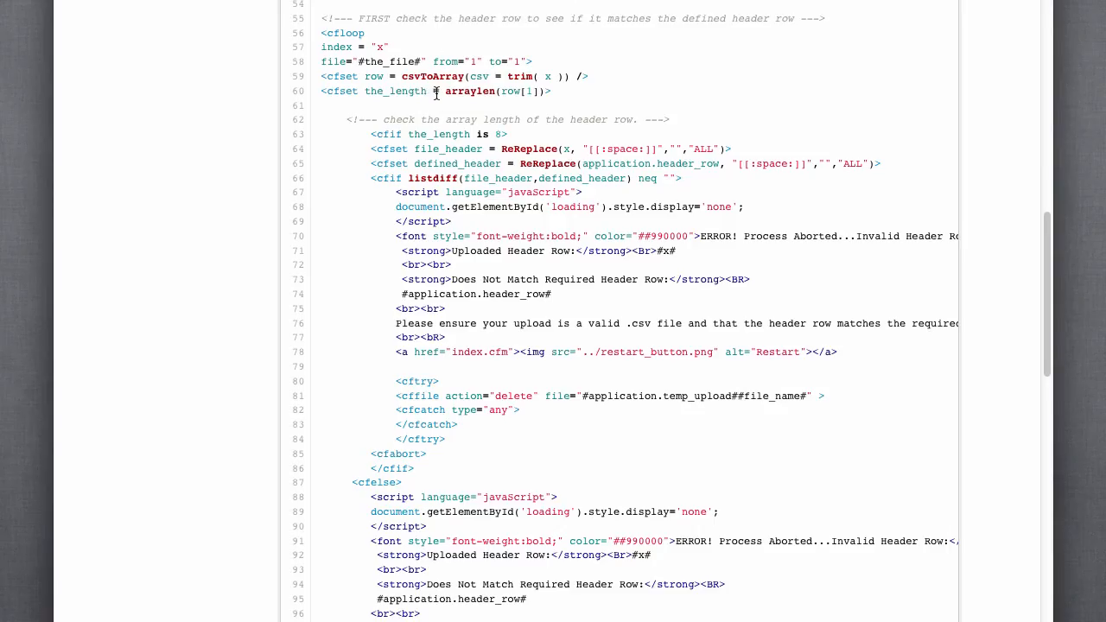
scroll(down, 3)
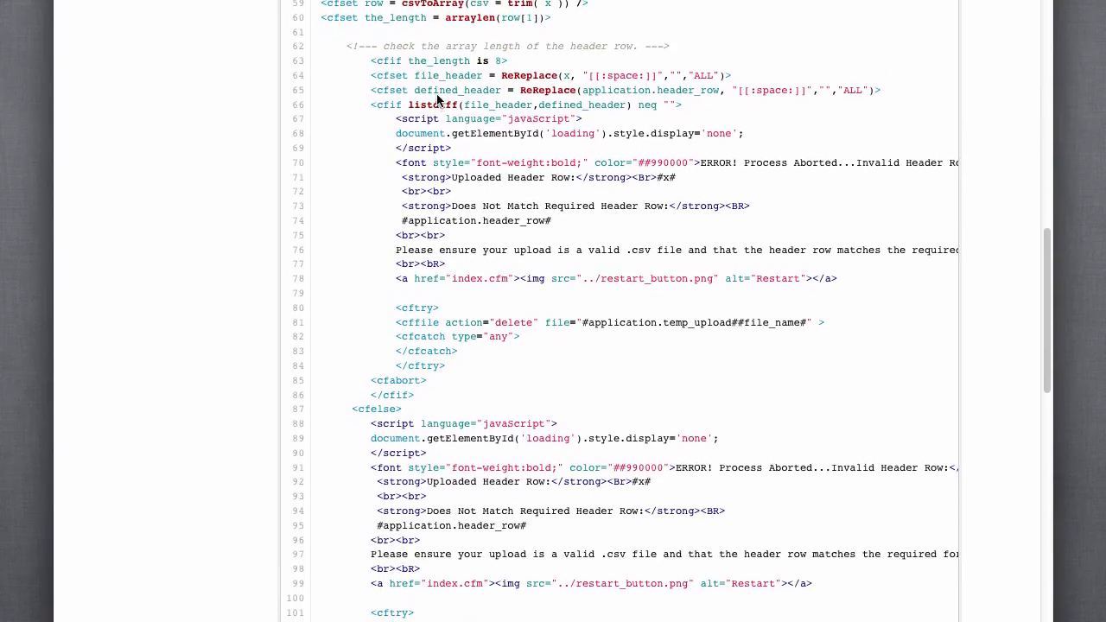
scroll(down, 3)
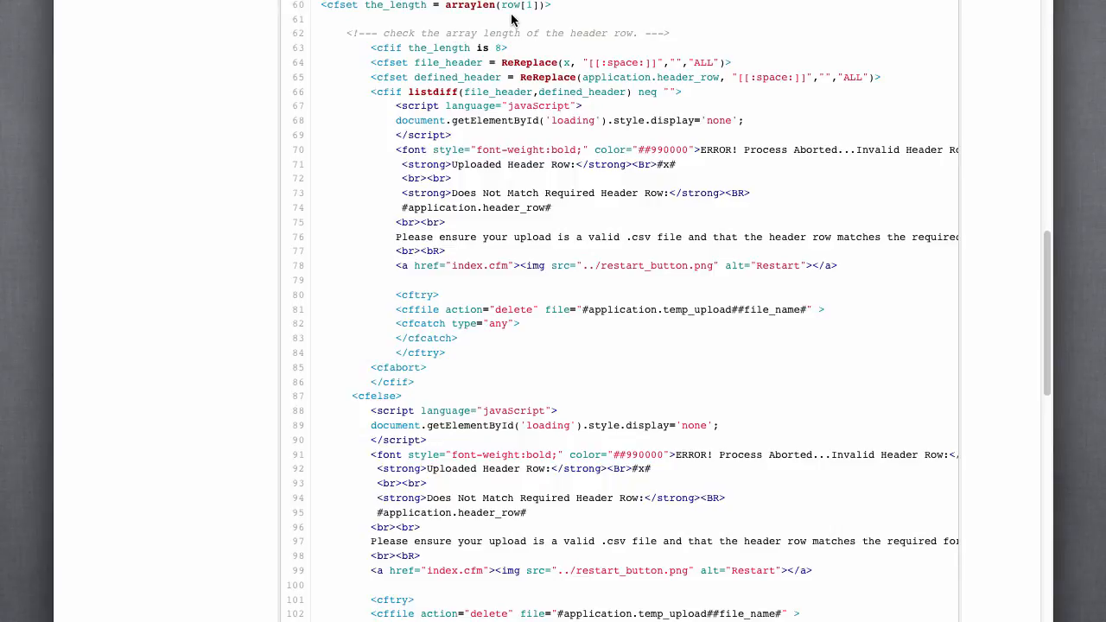
mouse_move(516, 91)
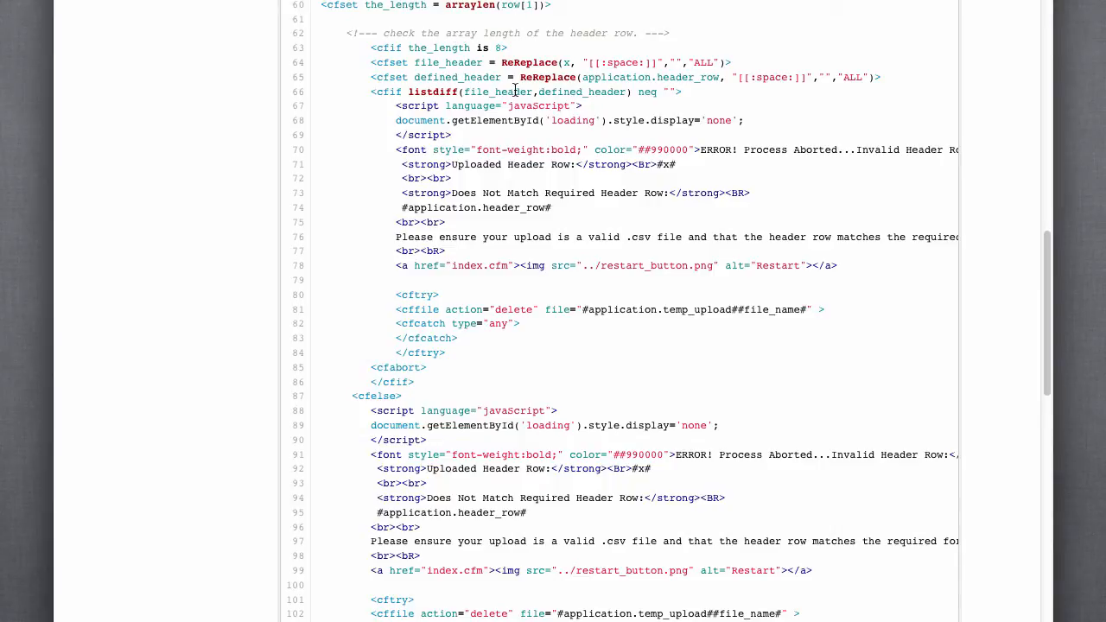
scroll(down, 3)
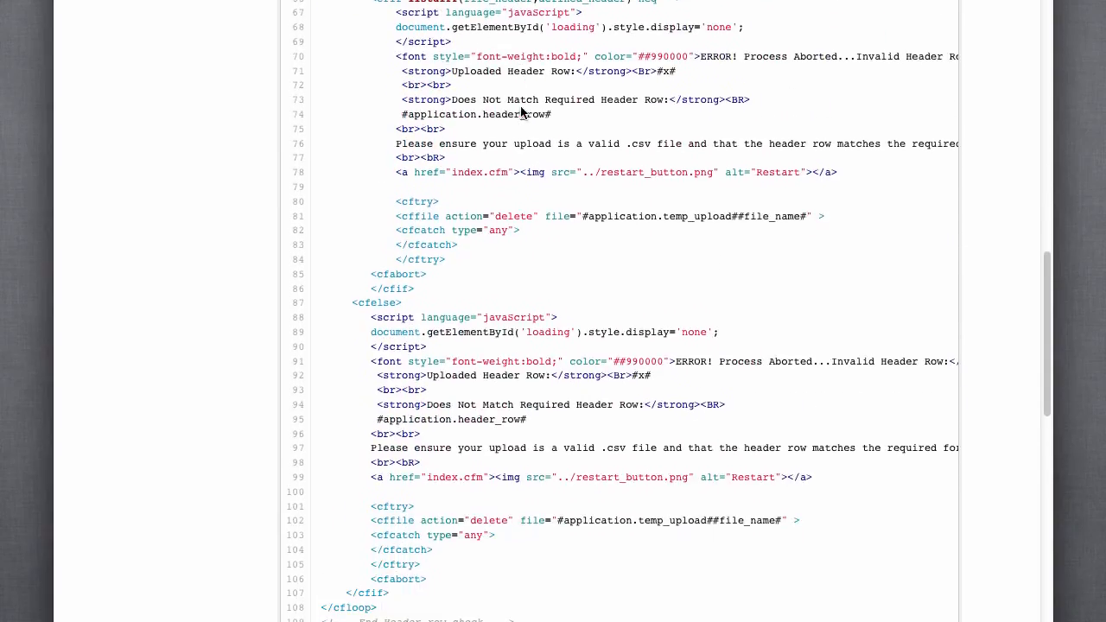
scroll(down, 3)
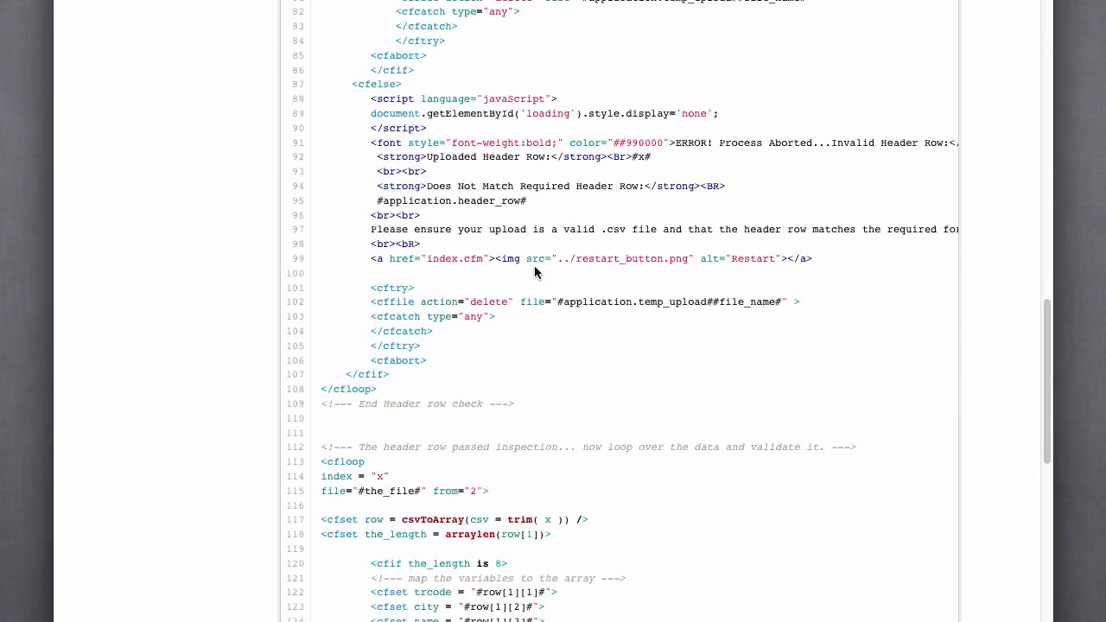
scroll(down, 3)
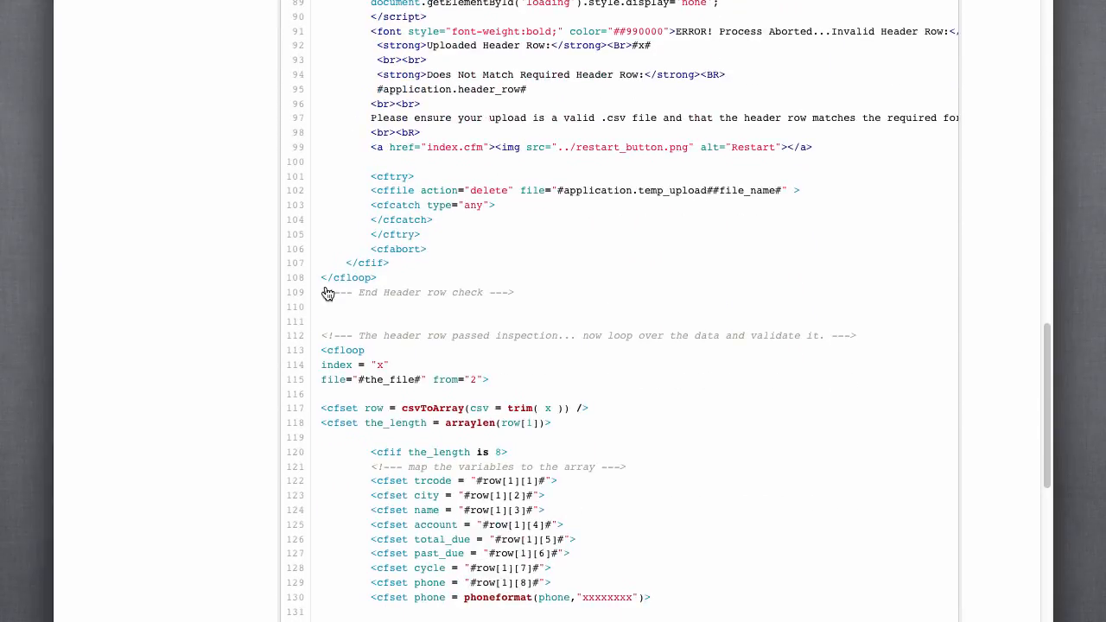
scroll(down, 3)
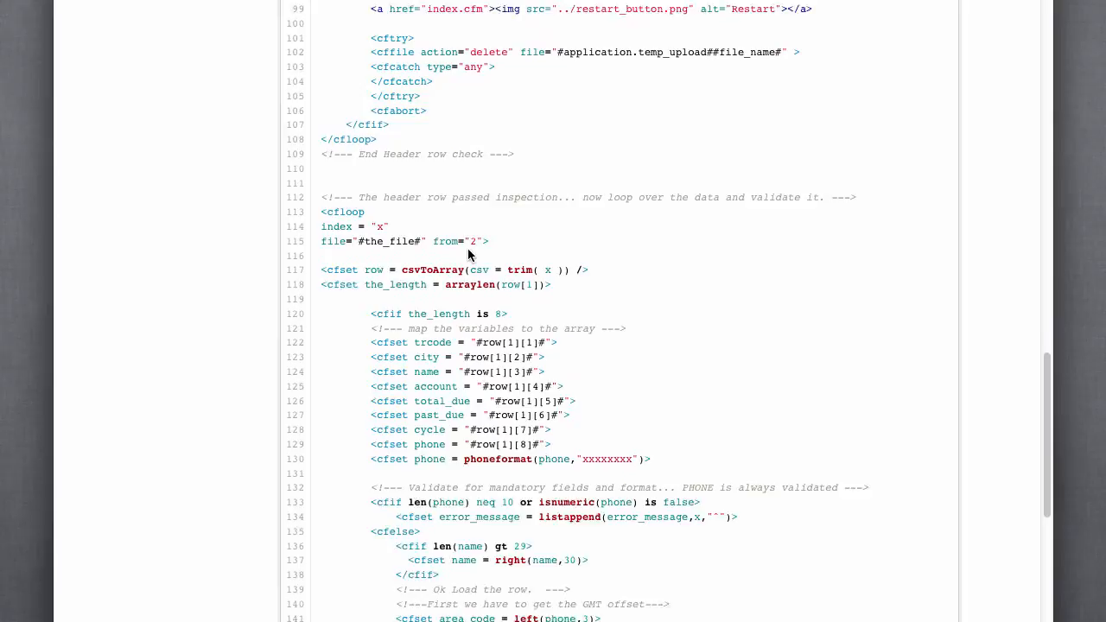
scroll(down, 3)
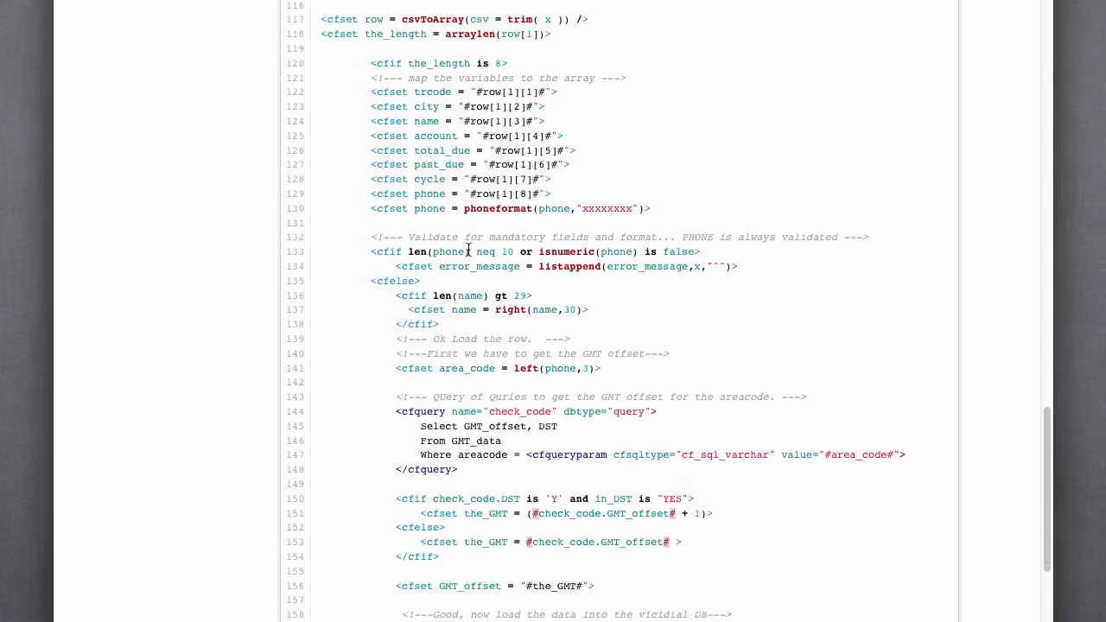
scroll(down, 3)
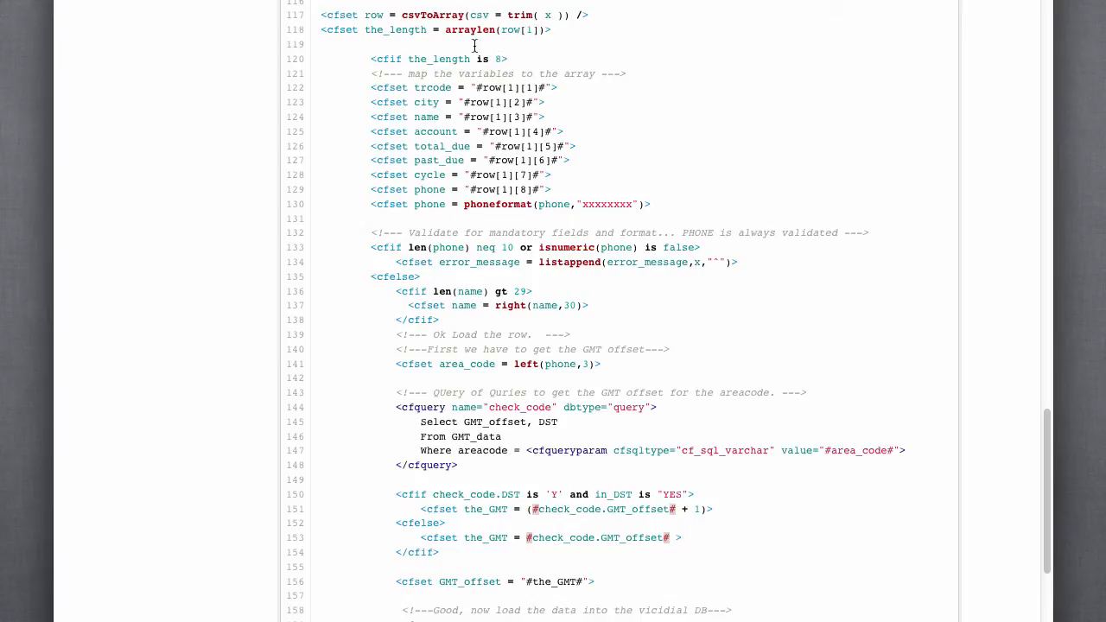
scroll(down, 3)
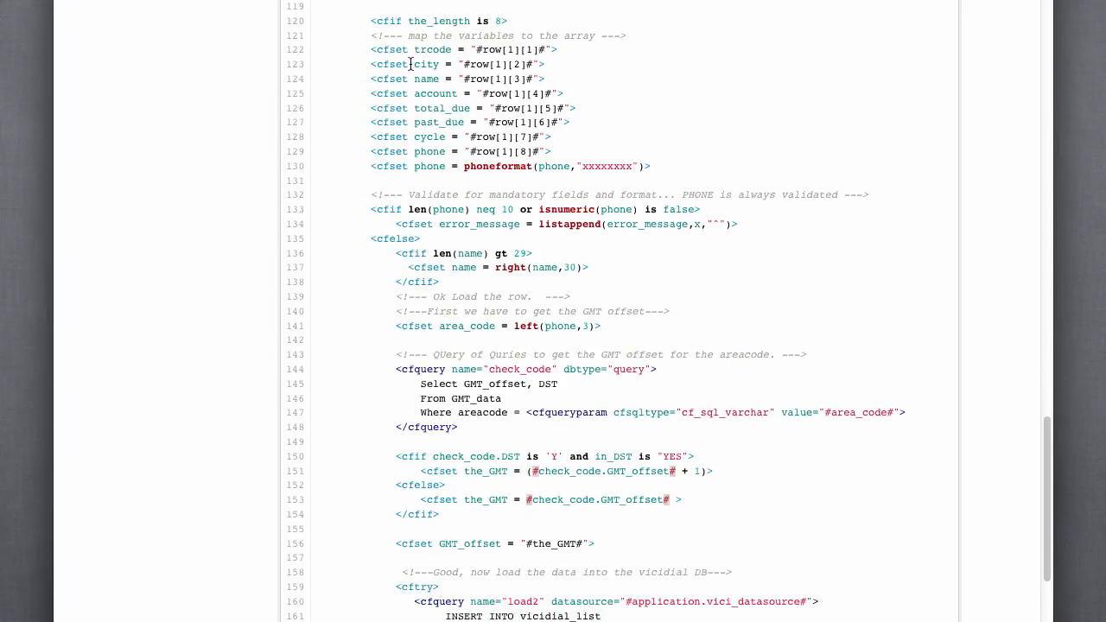
mouse_move(425, 165)
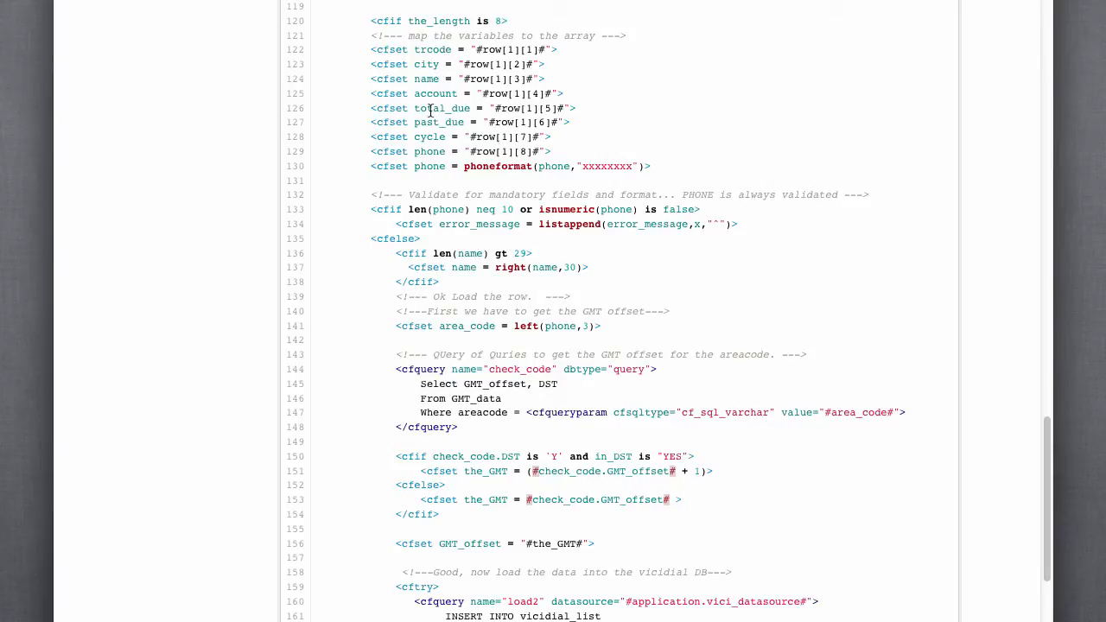
scroll(down, 3)
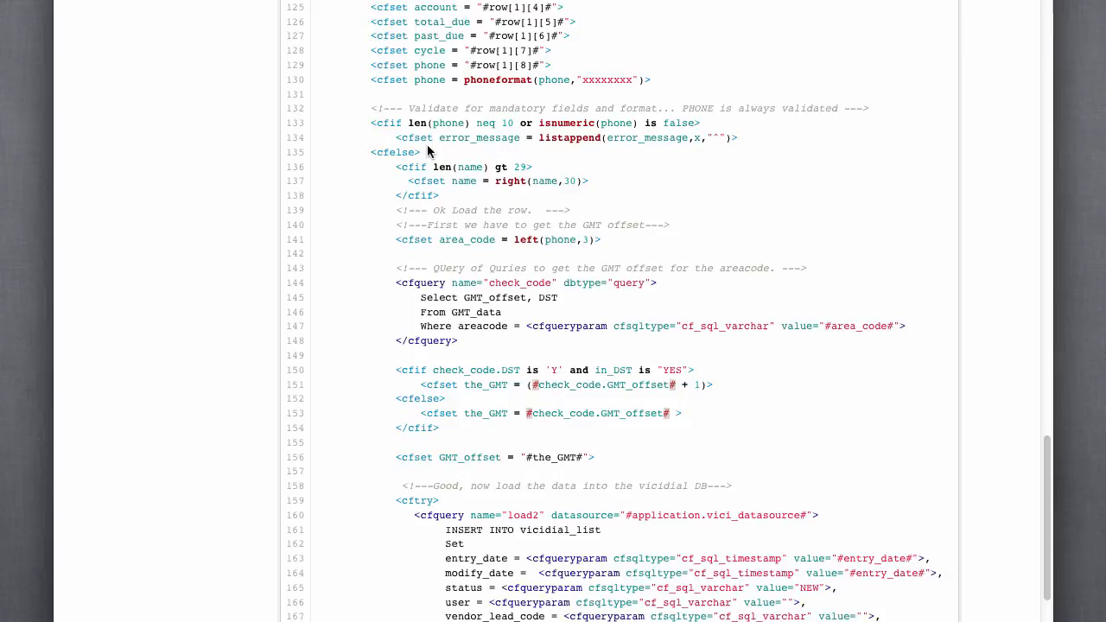
scroll(down, 3)
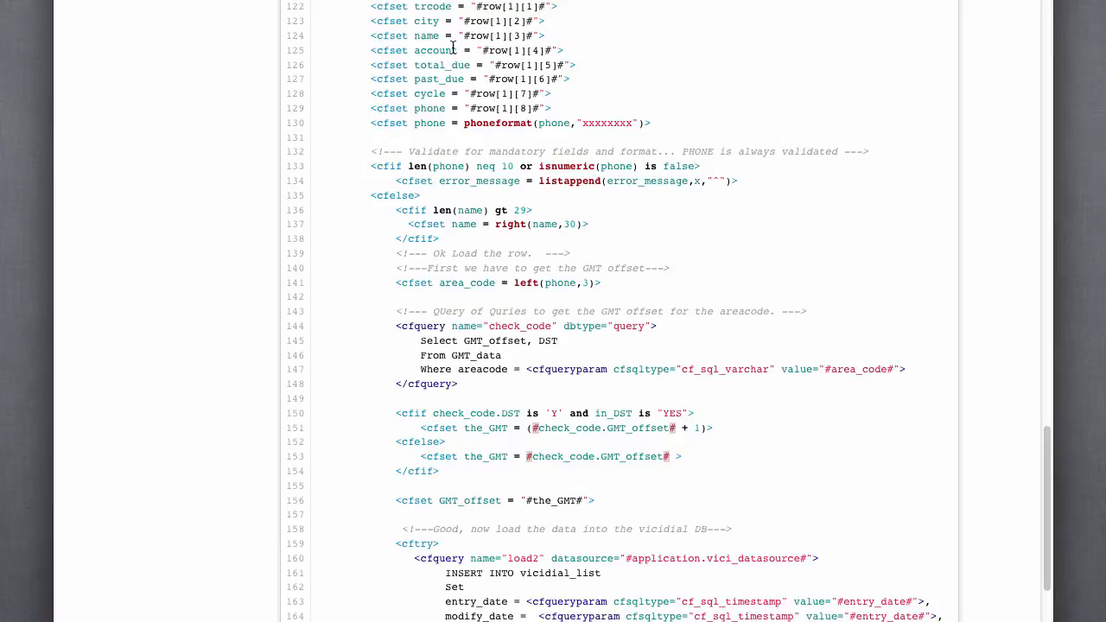
scroll(down, 3)
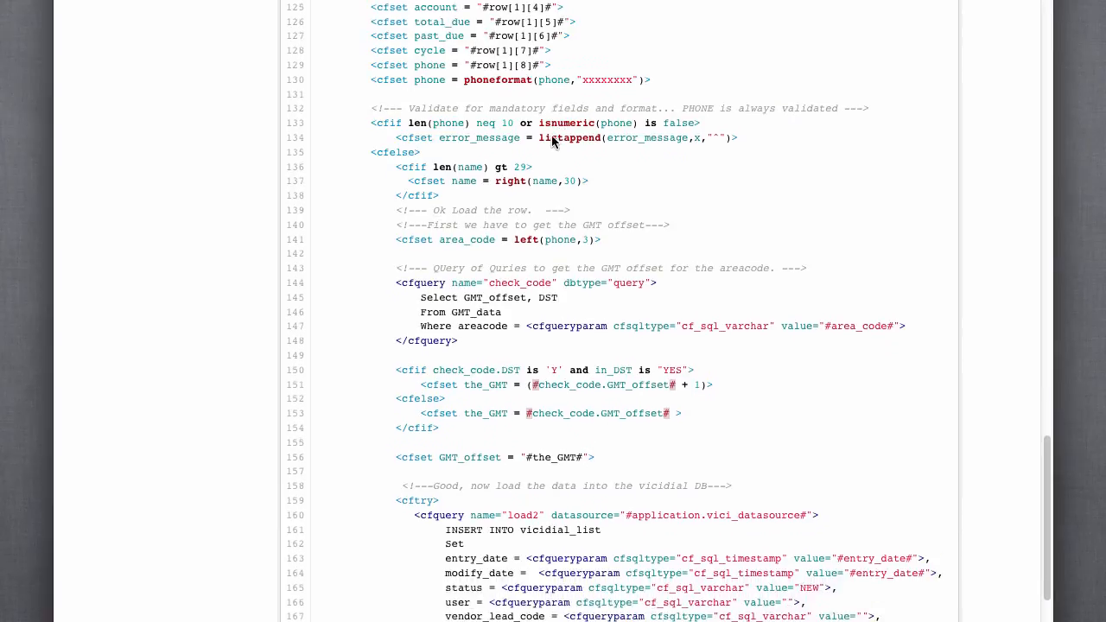
scroll(down, 3)
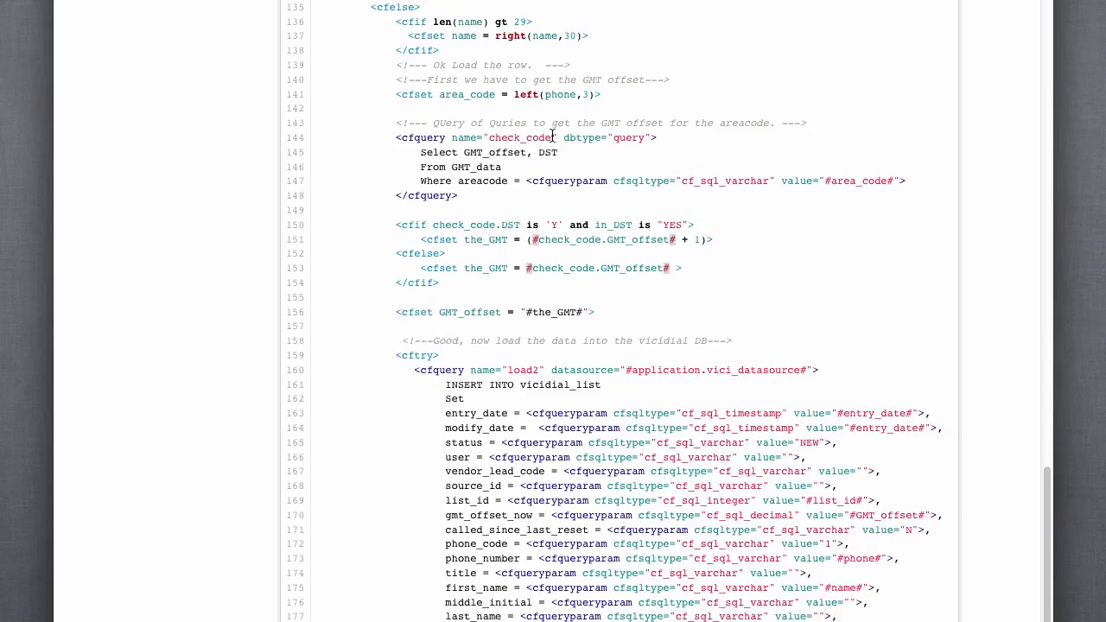
scroll(down, 3)
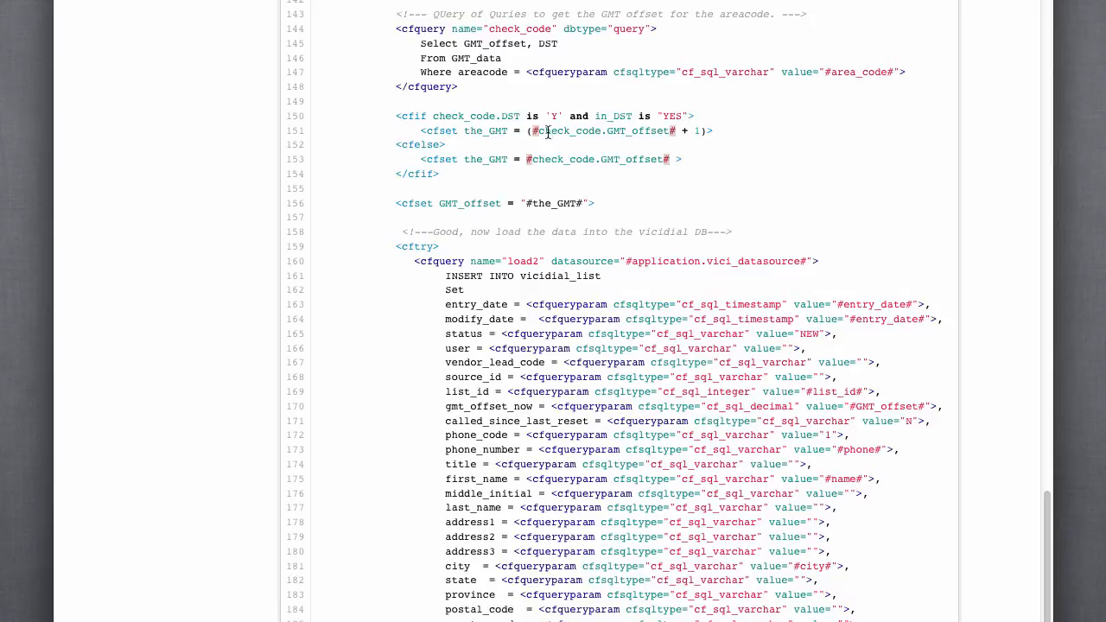
mouse_move(429, 43)
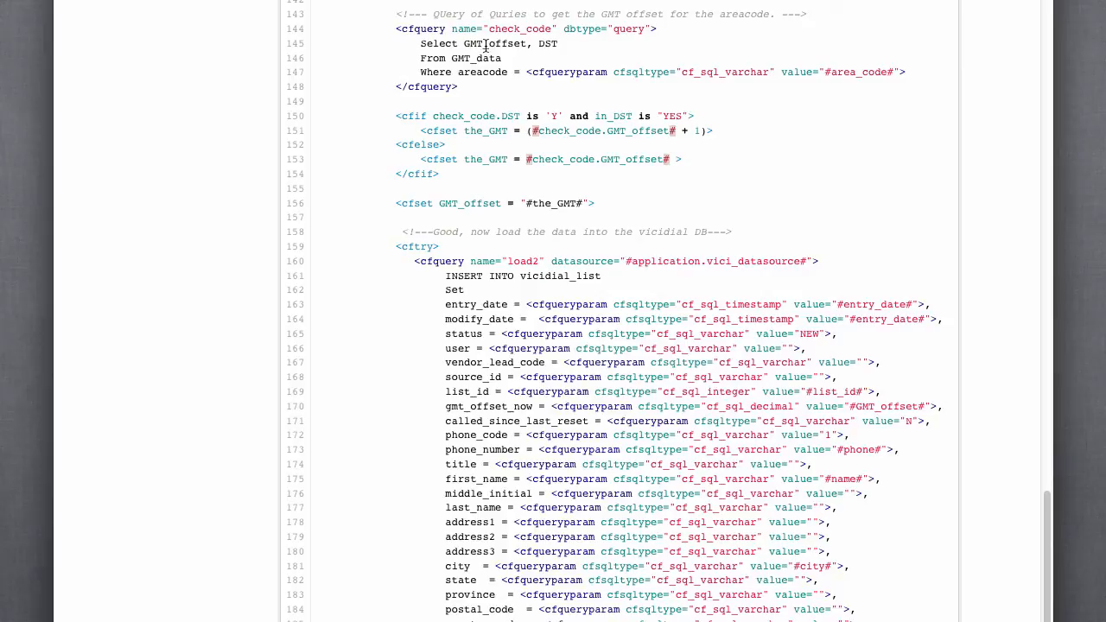
mouse_move(514, 62)
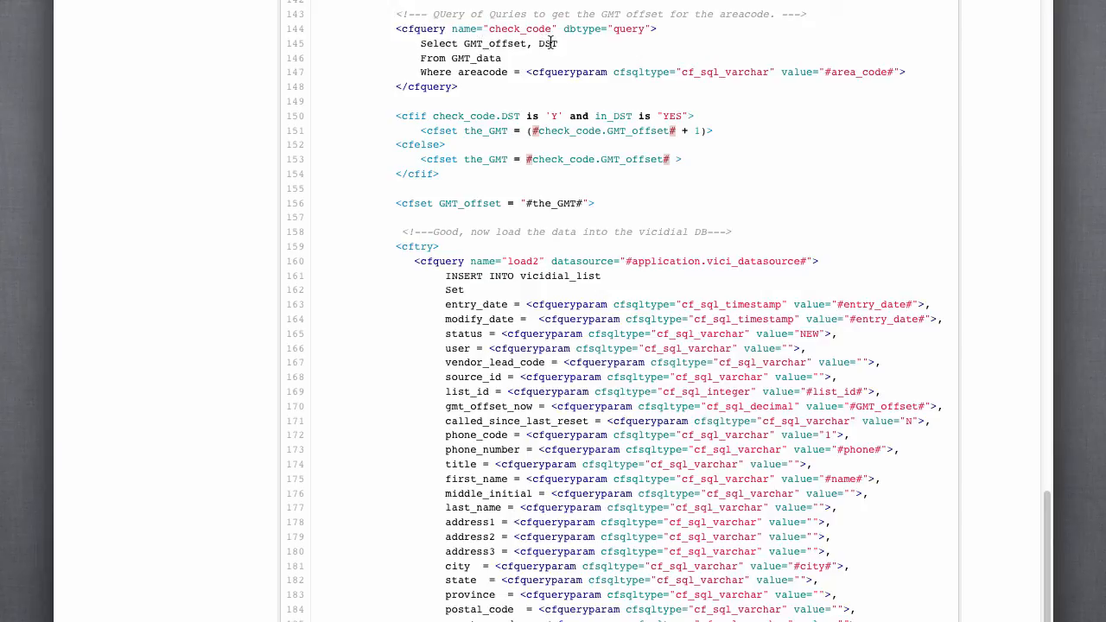
mouse_move(531, 58)
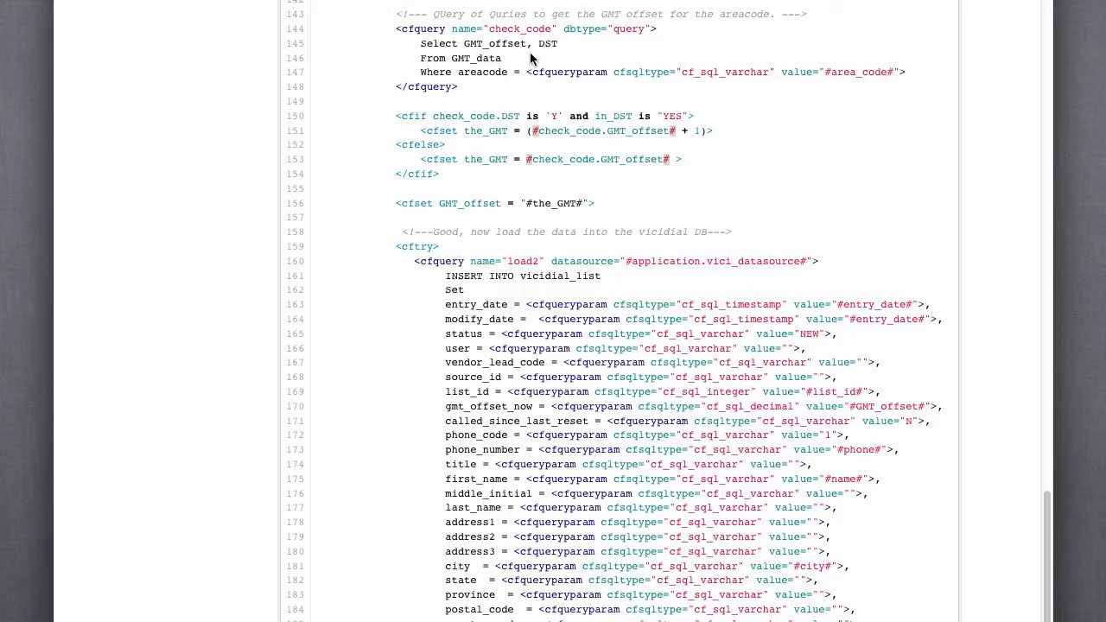
scroll(down, 3)
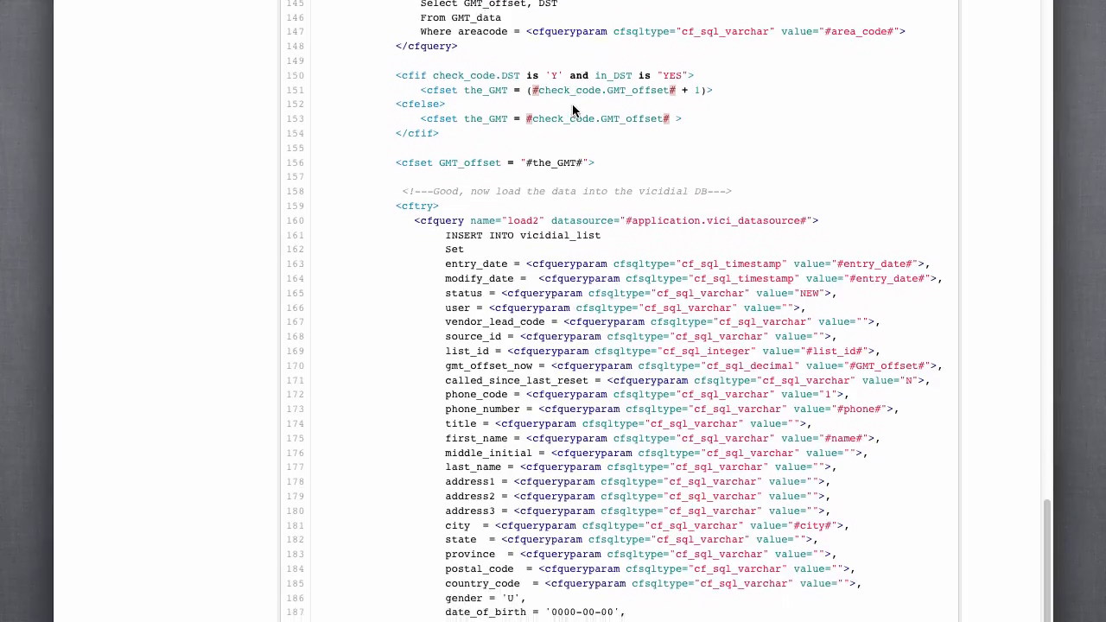
scroll(down, 3)
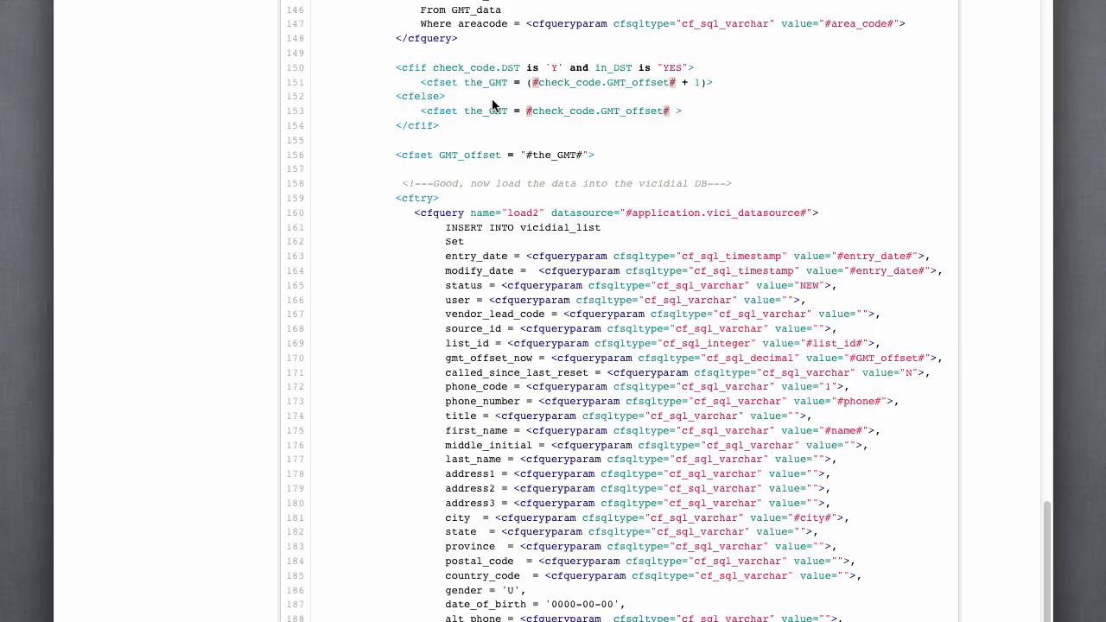
mouse_move(575, 69)
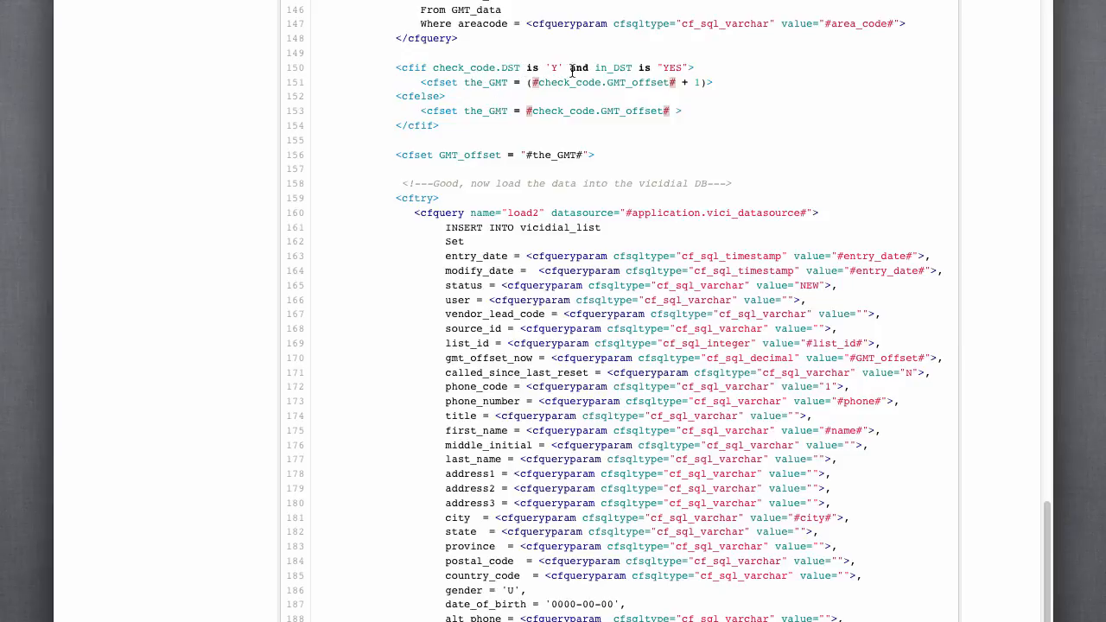
mouse_move(648, 82)
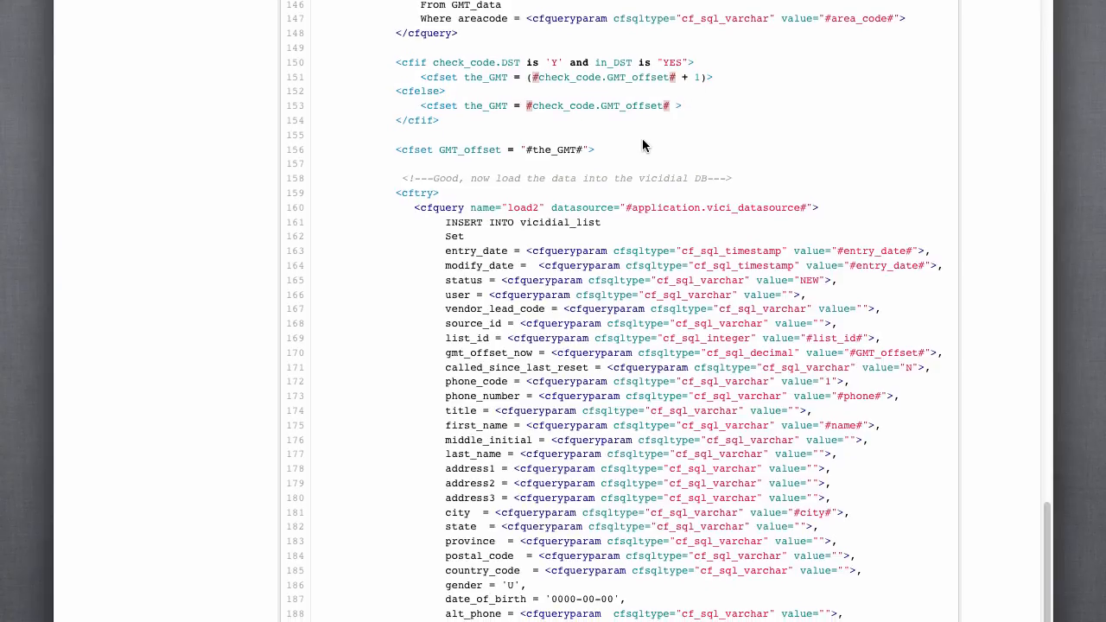
scroll(down, 3)
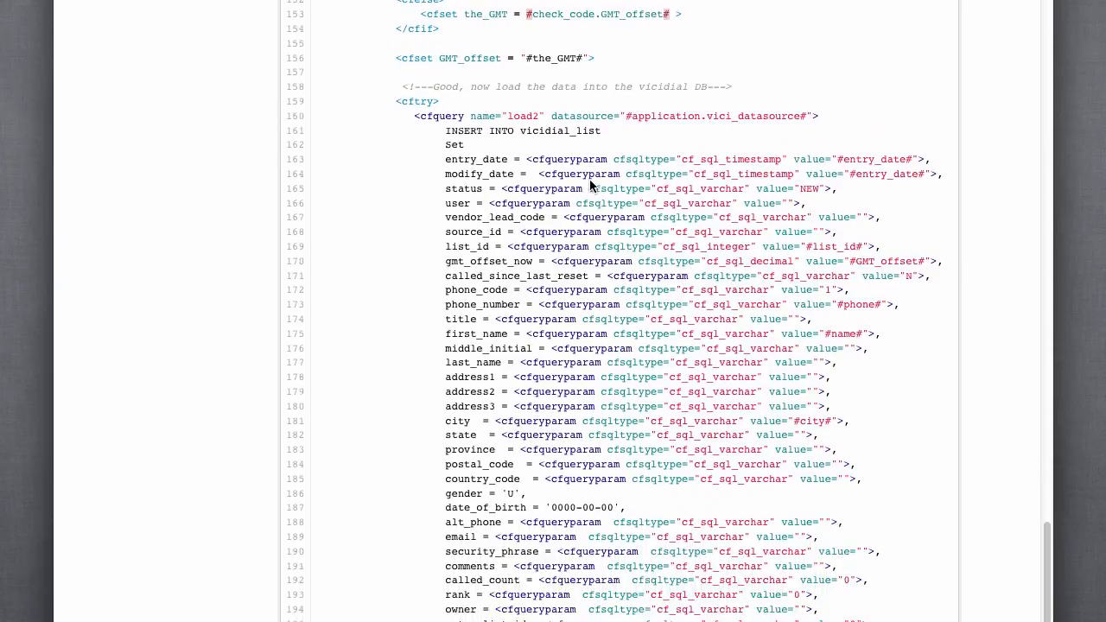
scroll(down, 3)
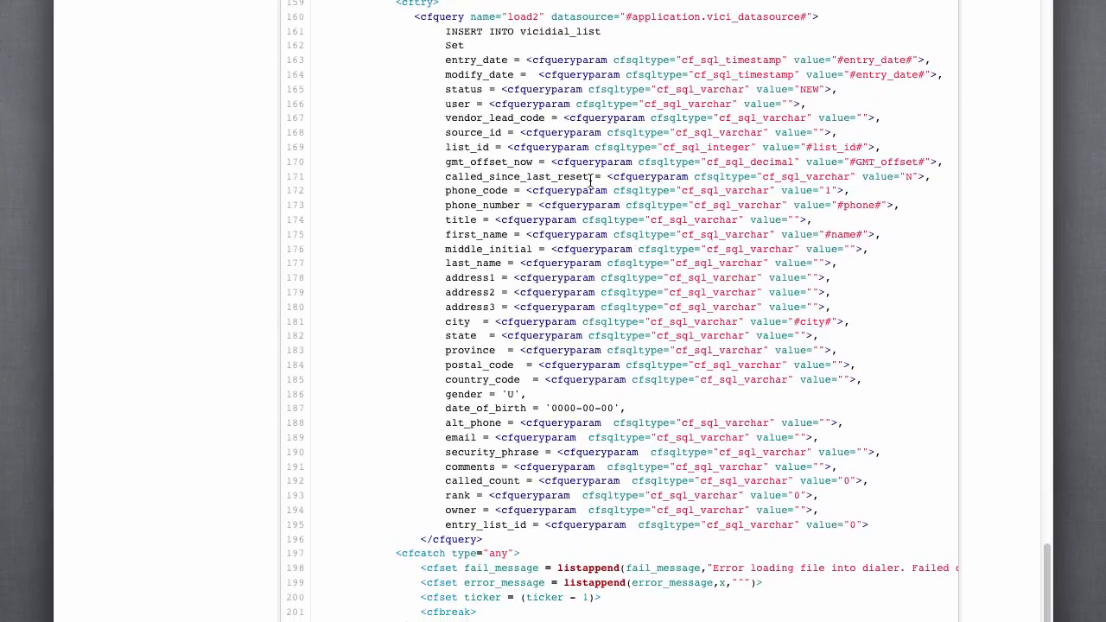
scroll(down, 3)
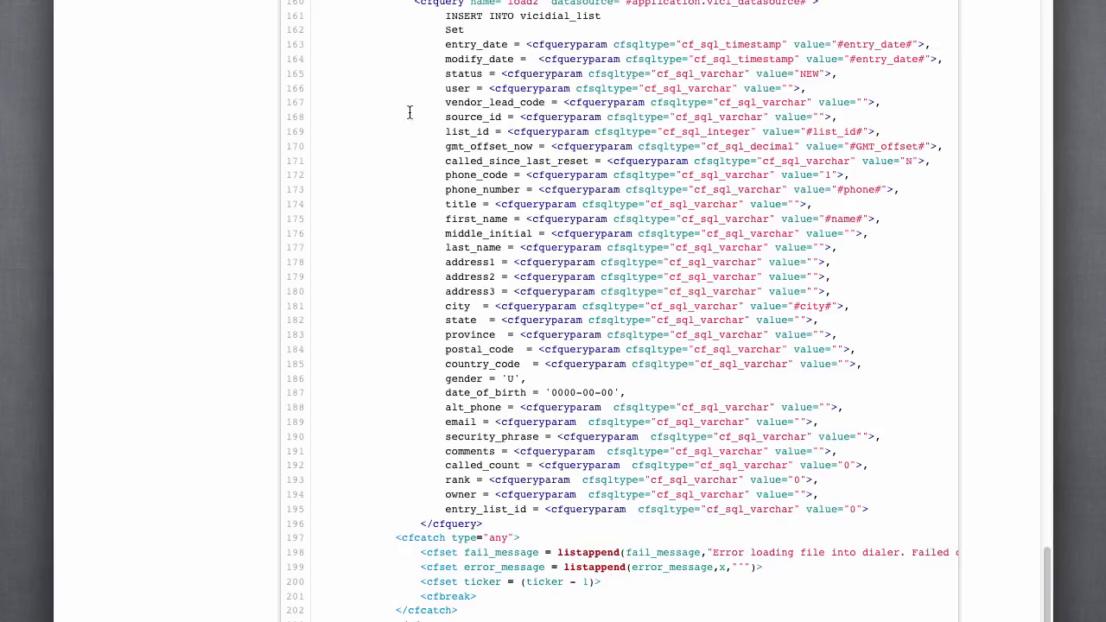
mouse_move(502, 153)
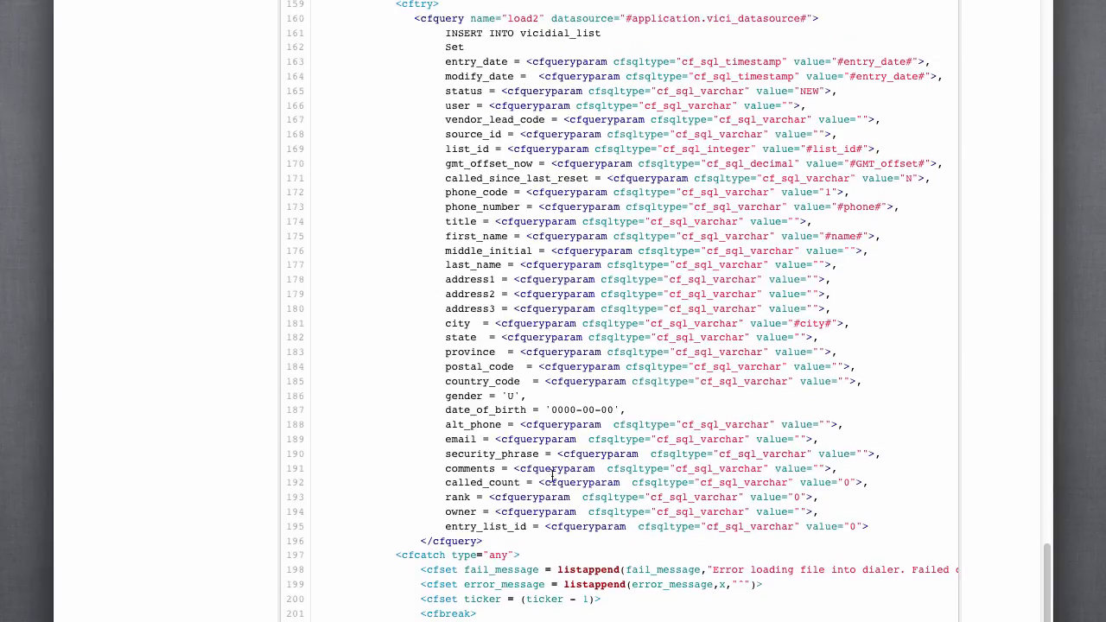
mouse_move(356, 210)
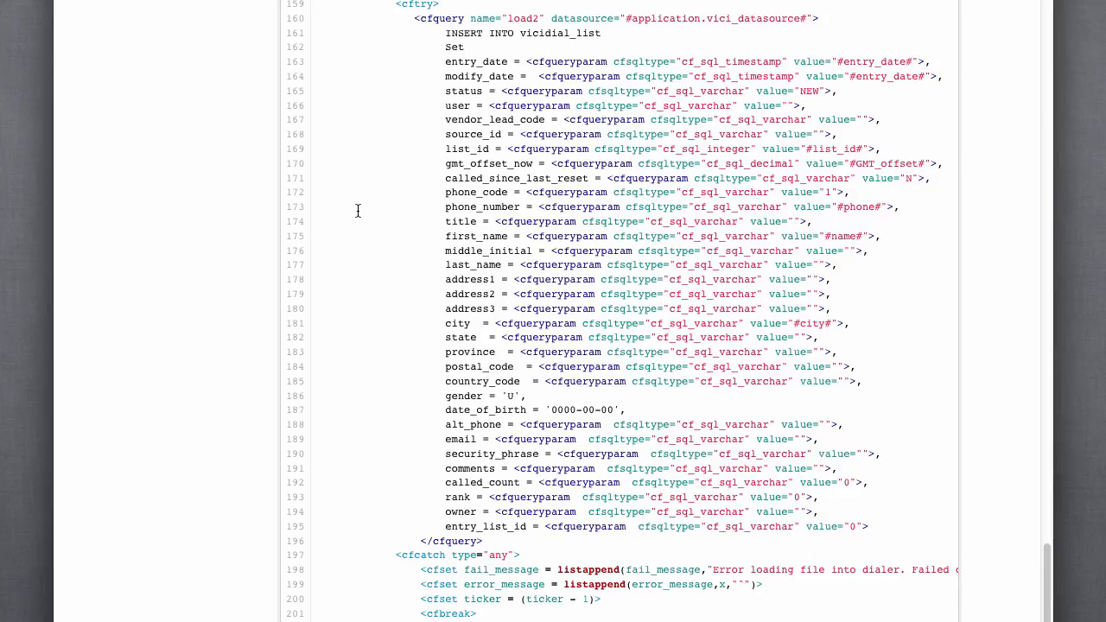
mouse_move(517, 472)
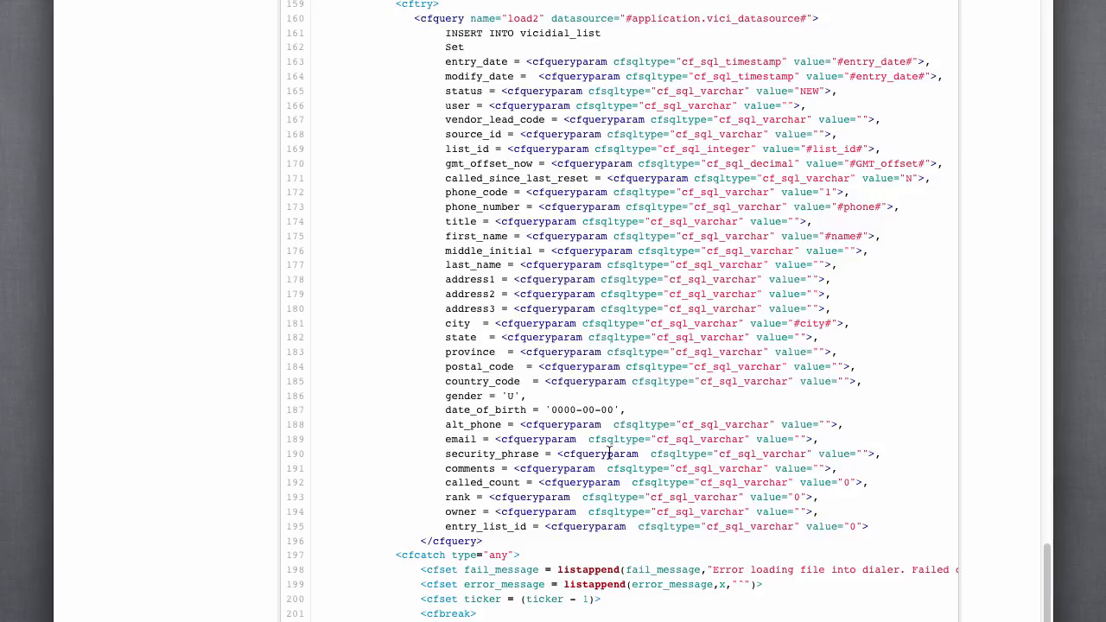
scroll(down, 3)
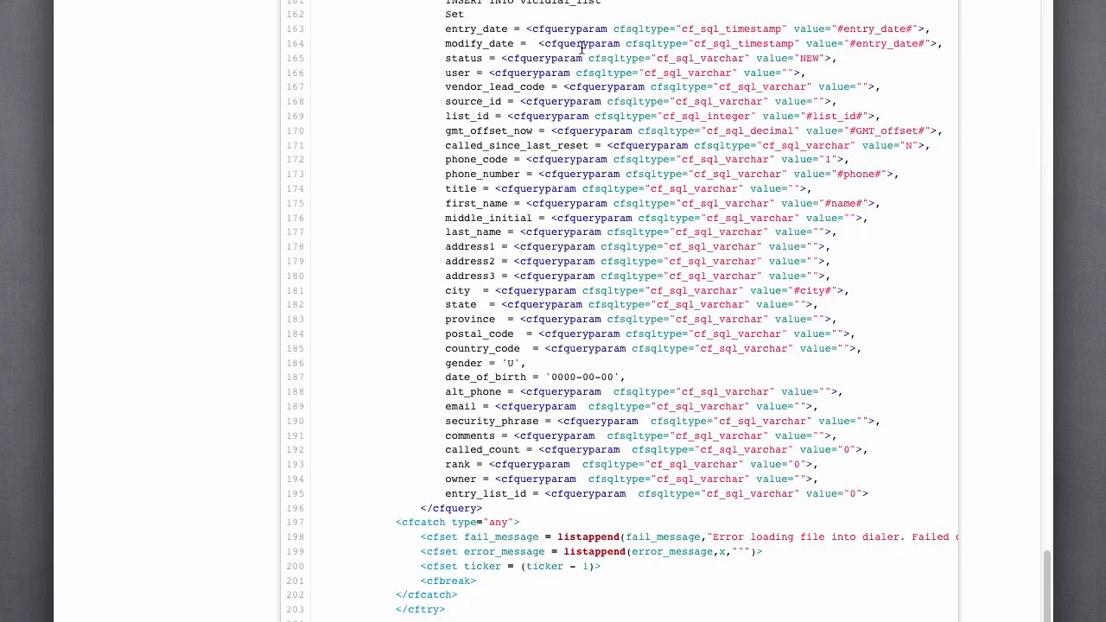
mouse_move(806, 83)
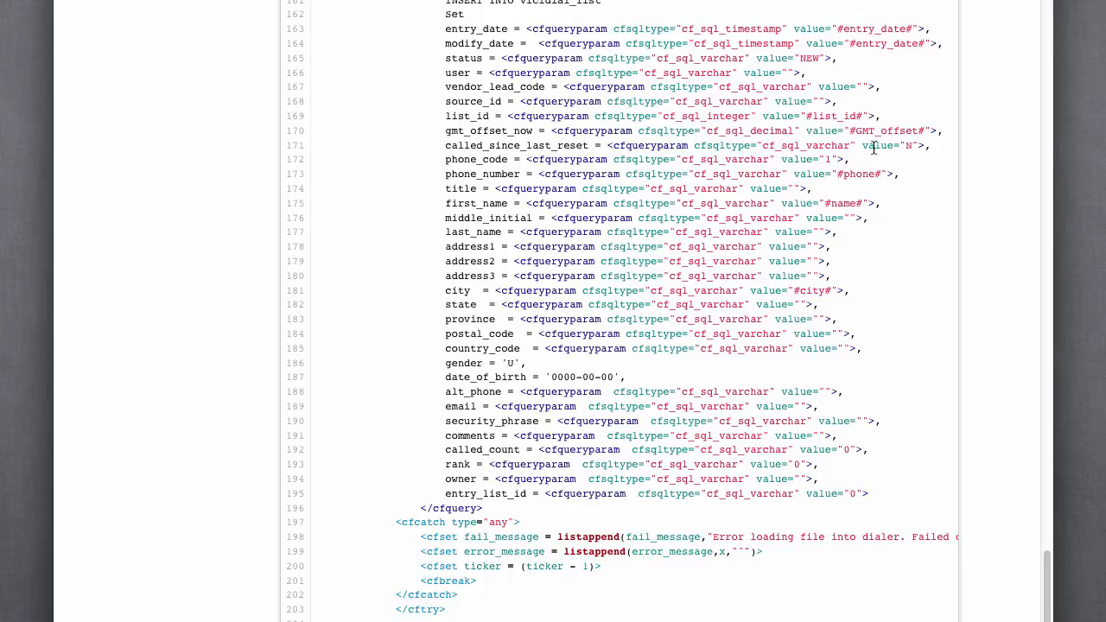
mouse_move(829, 448)
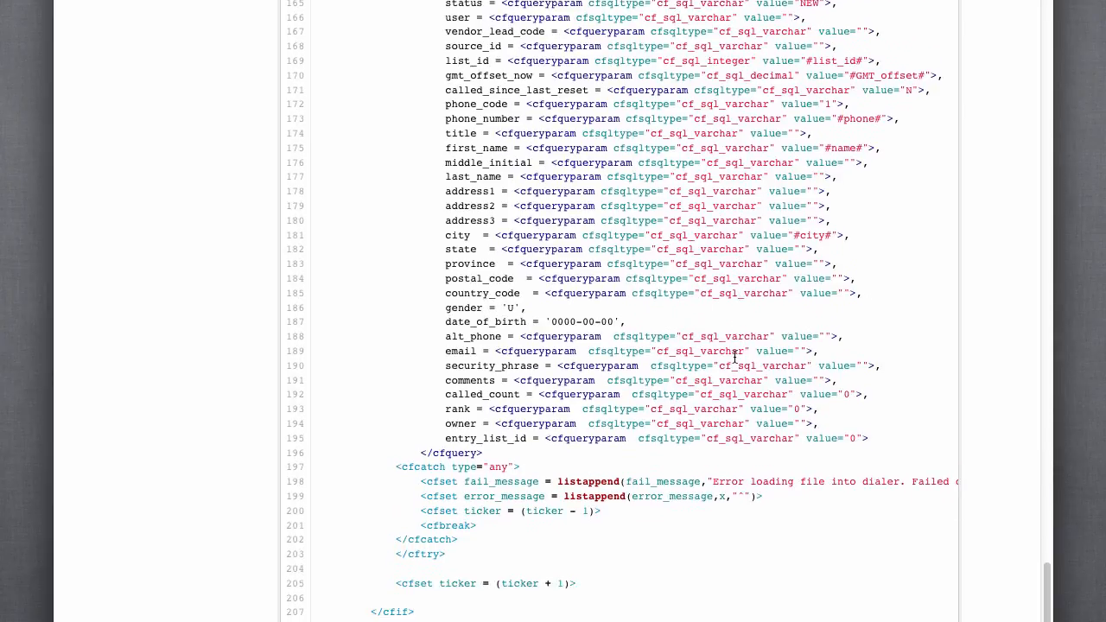
scroll(down, 3)
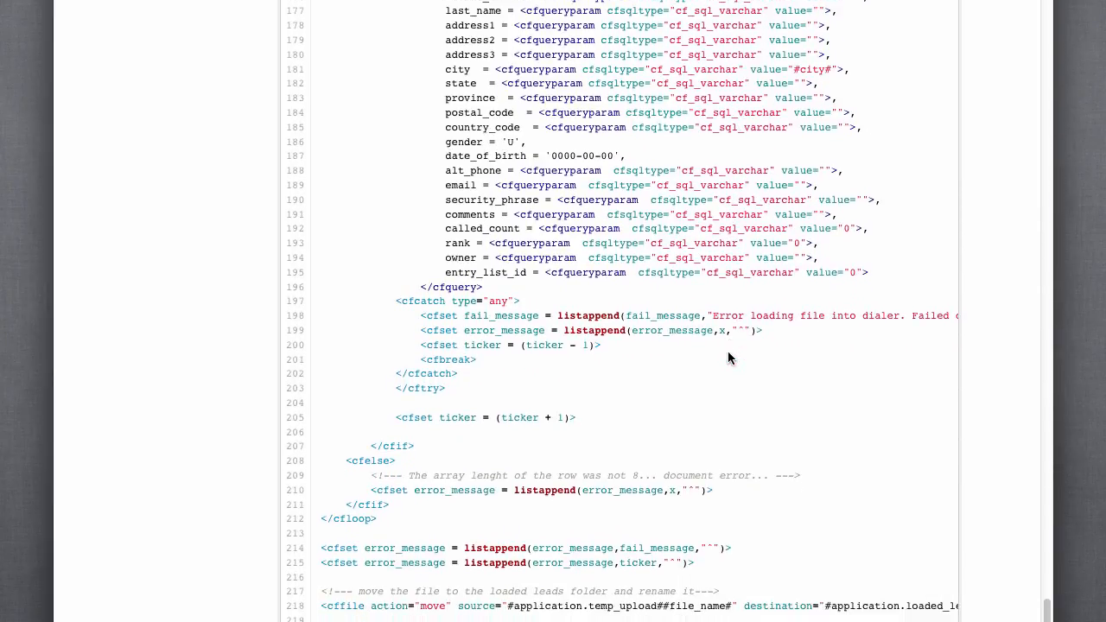
scroll(down, 3)
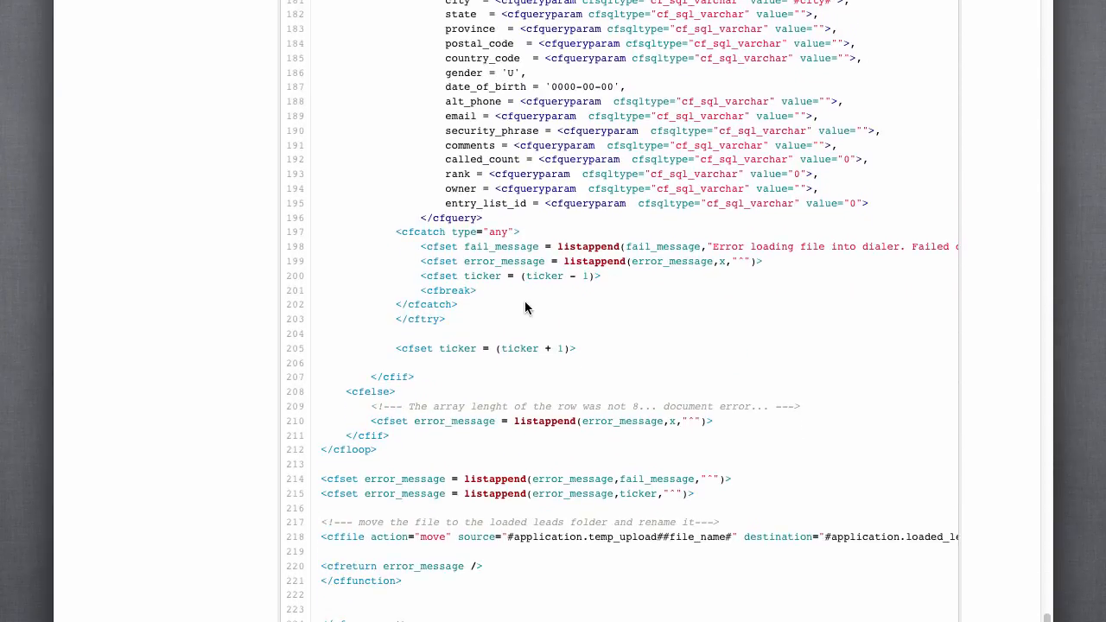
scroll(down, 3)
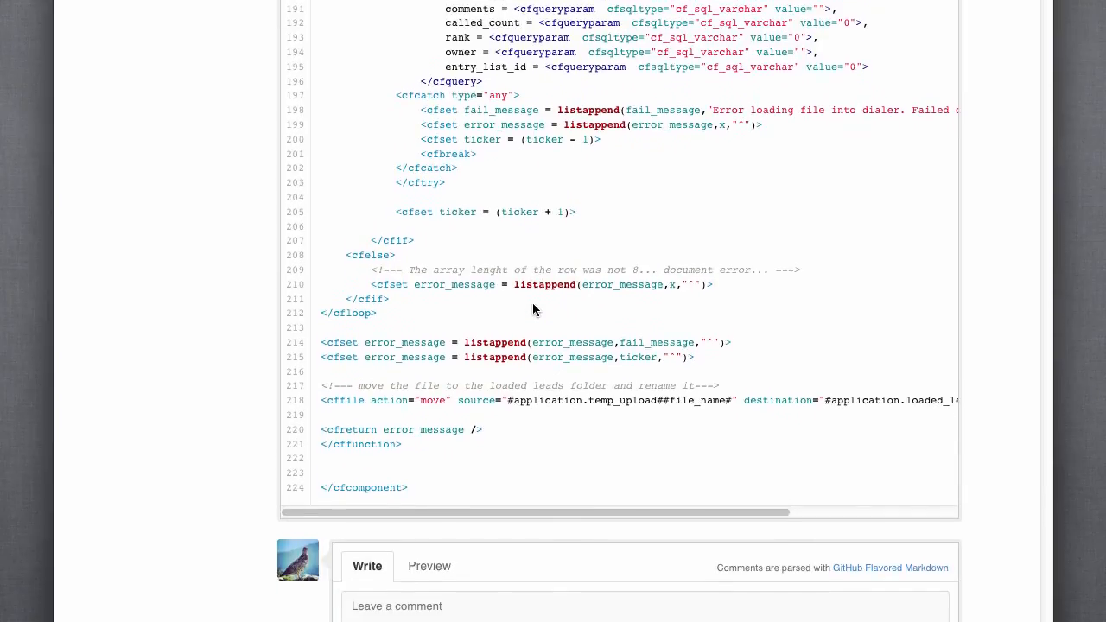
scroll(down, 3)
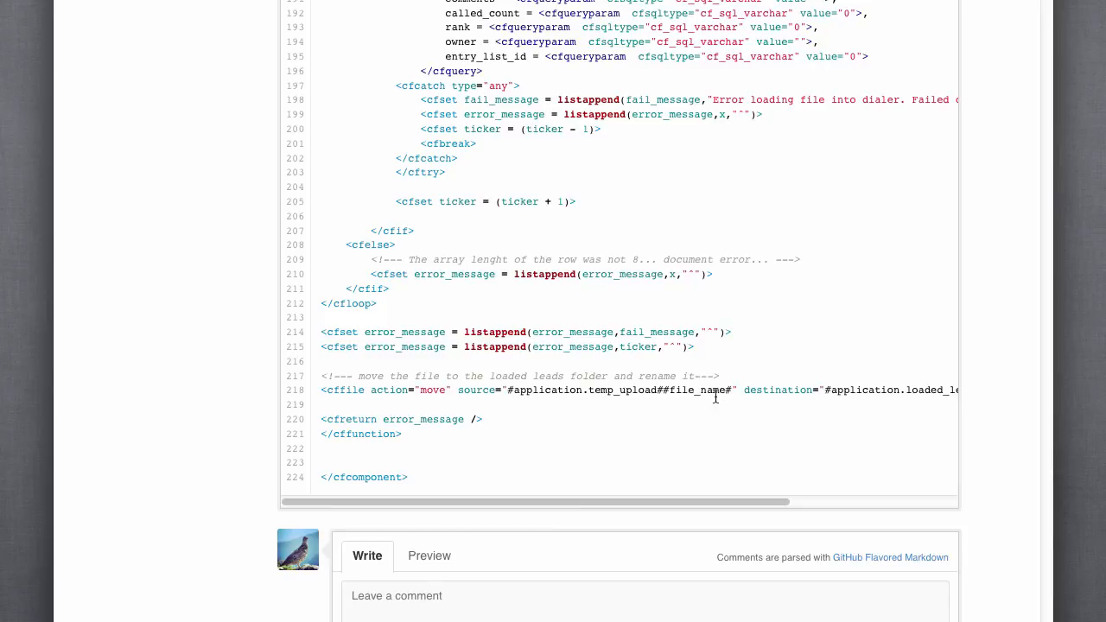
scroll(up, 3)
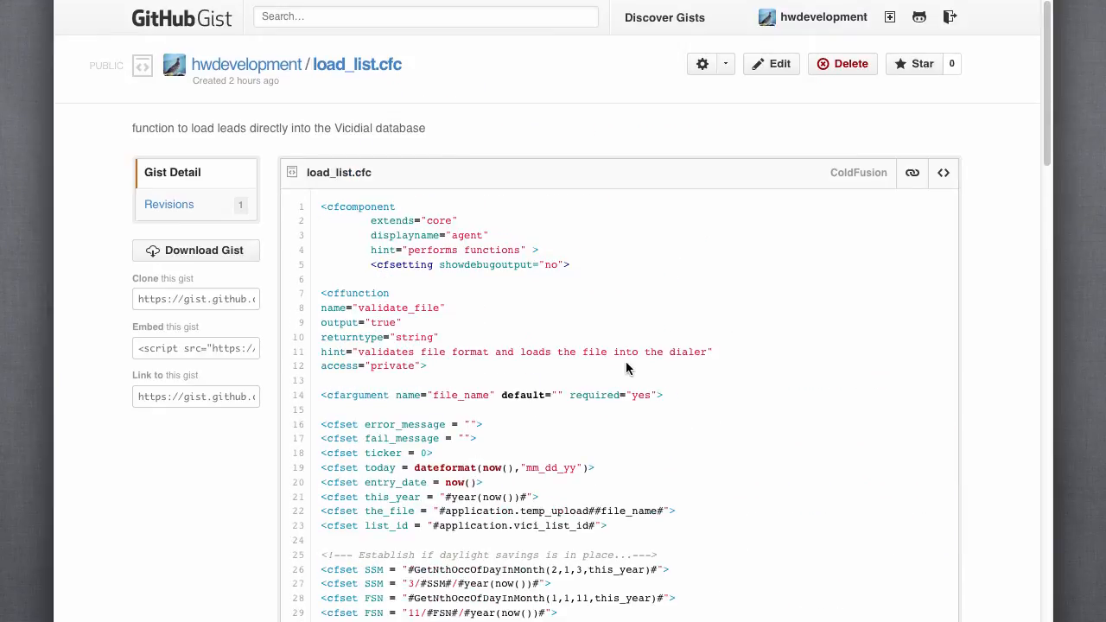
mouse_move(523, 155)
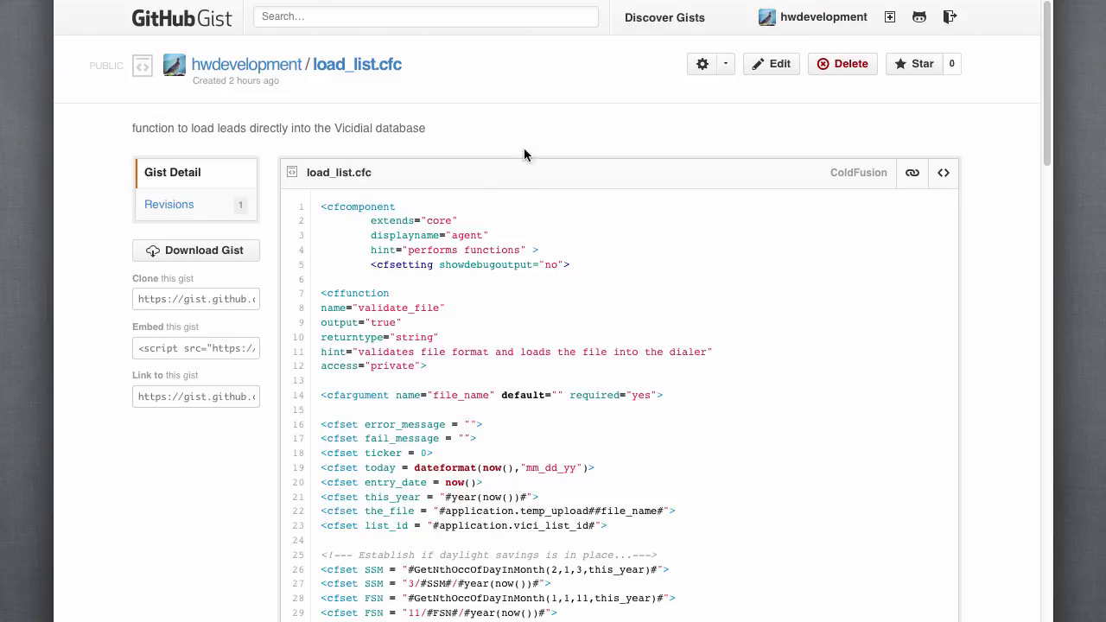